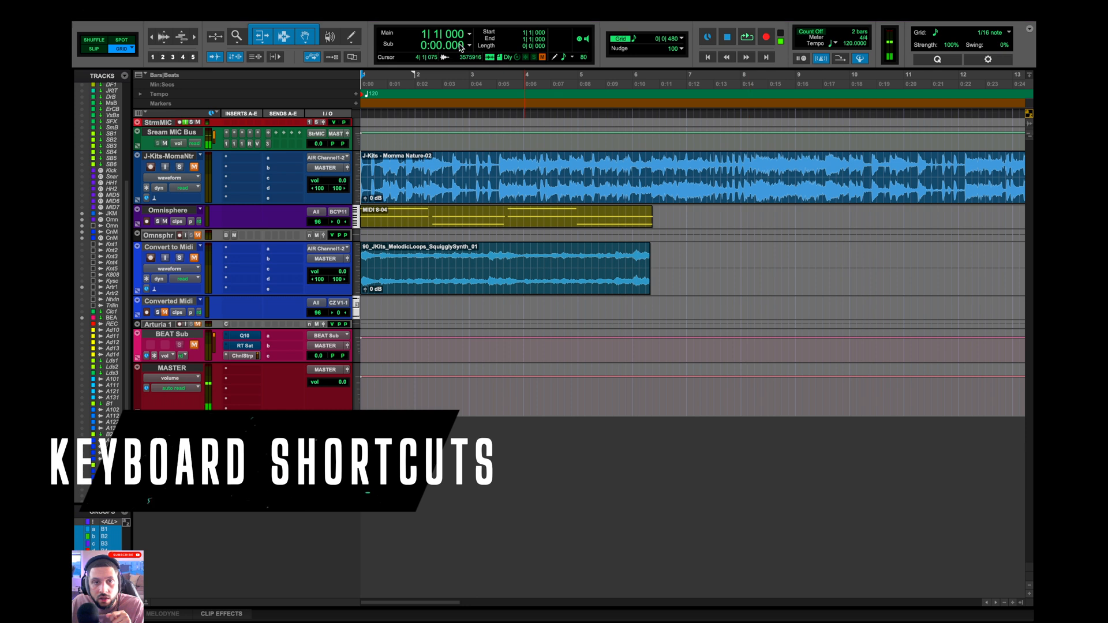
# Open Setup > Keyboard Shortcuts and scroll down through the command list
pyautogui.click(438, 10)
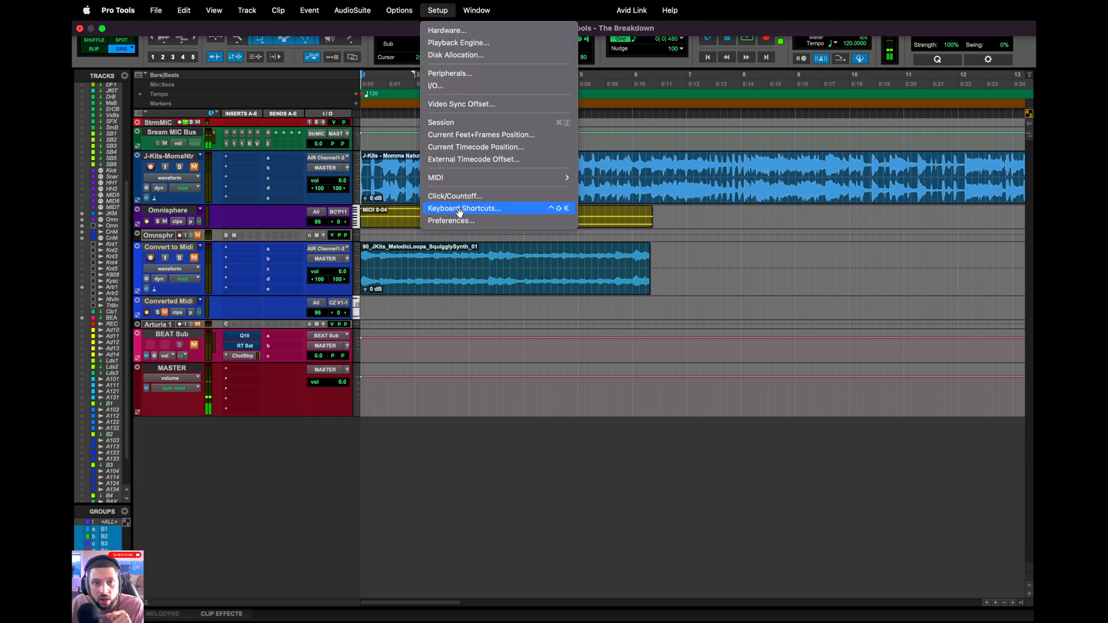
pyautogui.click(464, 208)
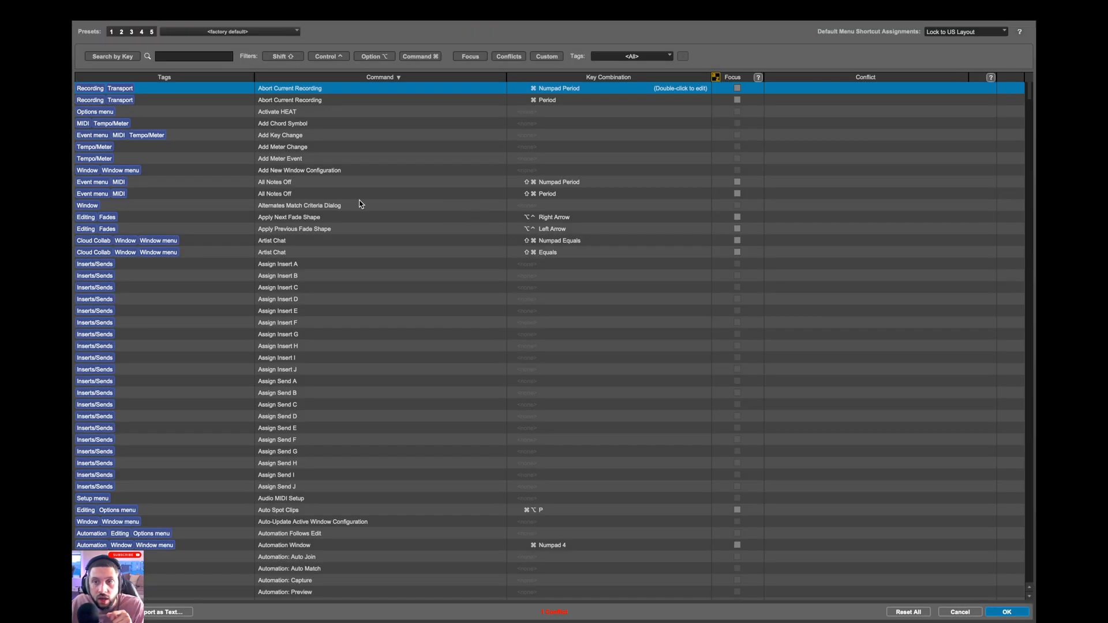
pyautogui.scroll(-3)
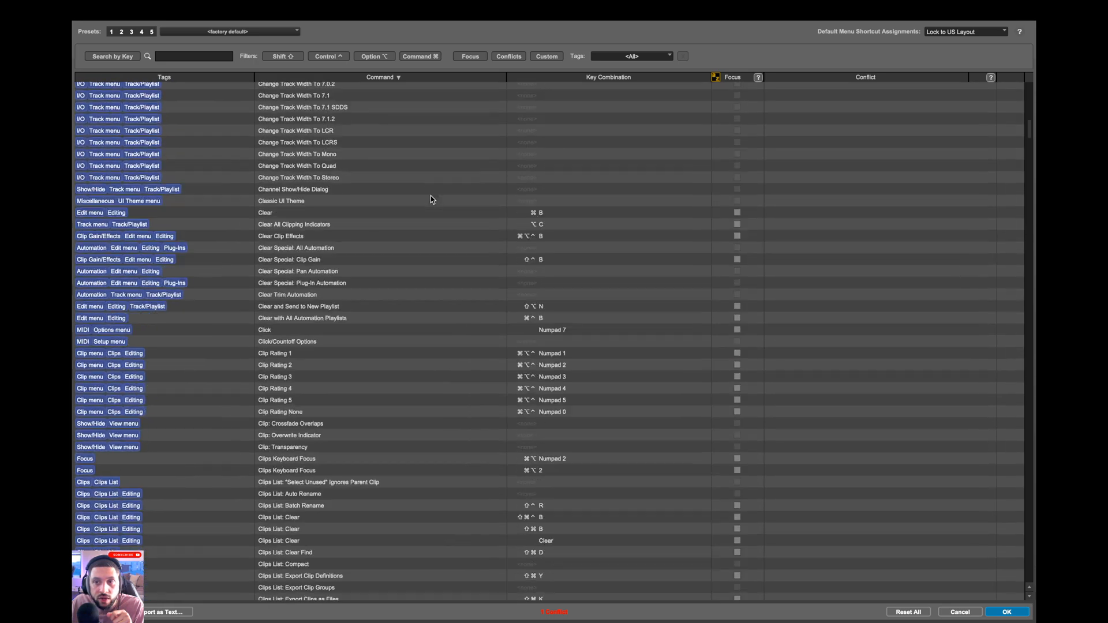
pyautogui.scroll(-3)
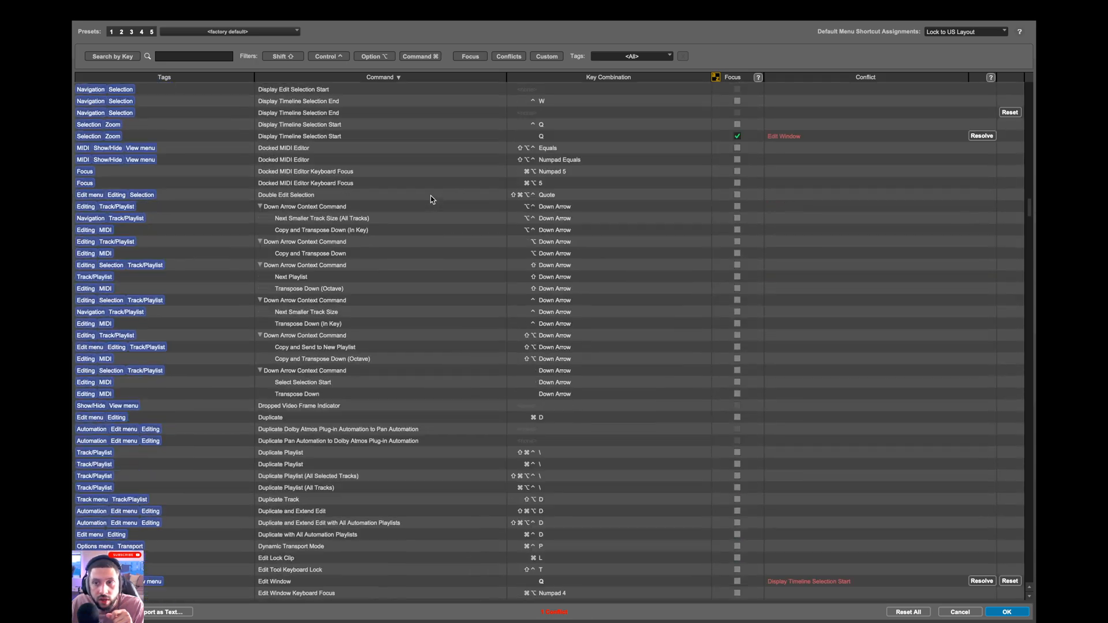
pyautogui.scroll(-3)
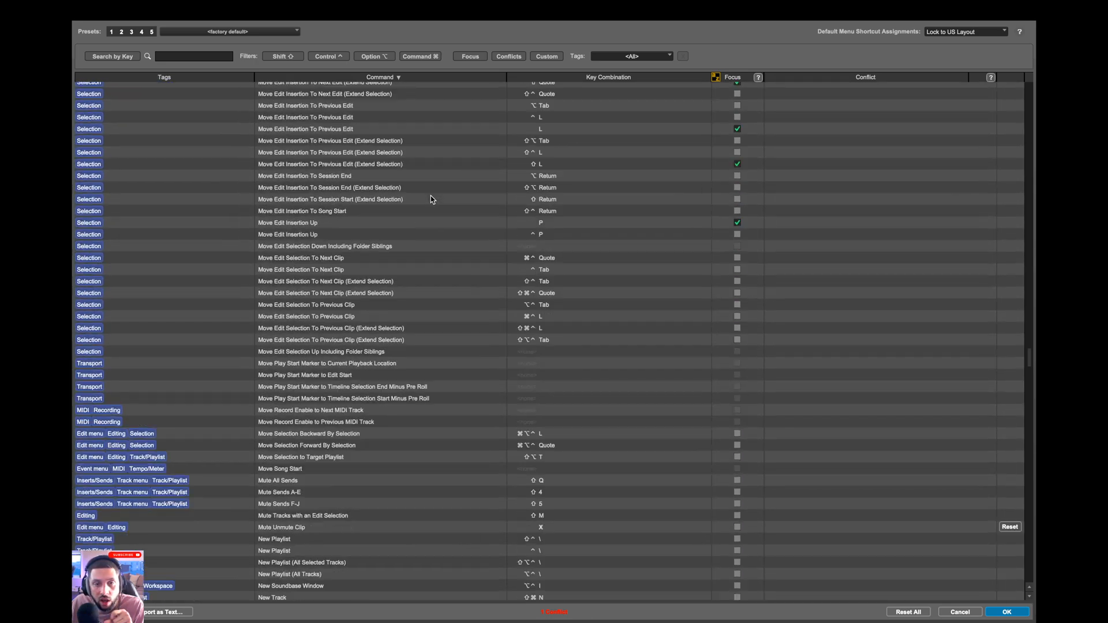
pyautogui.scroll(-3)
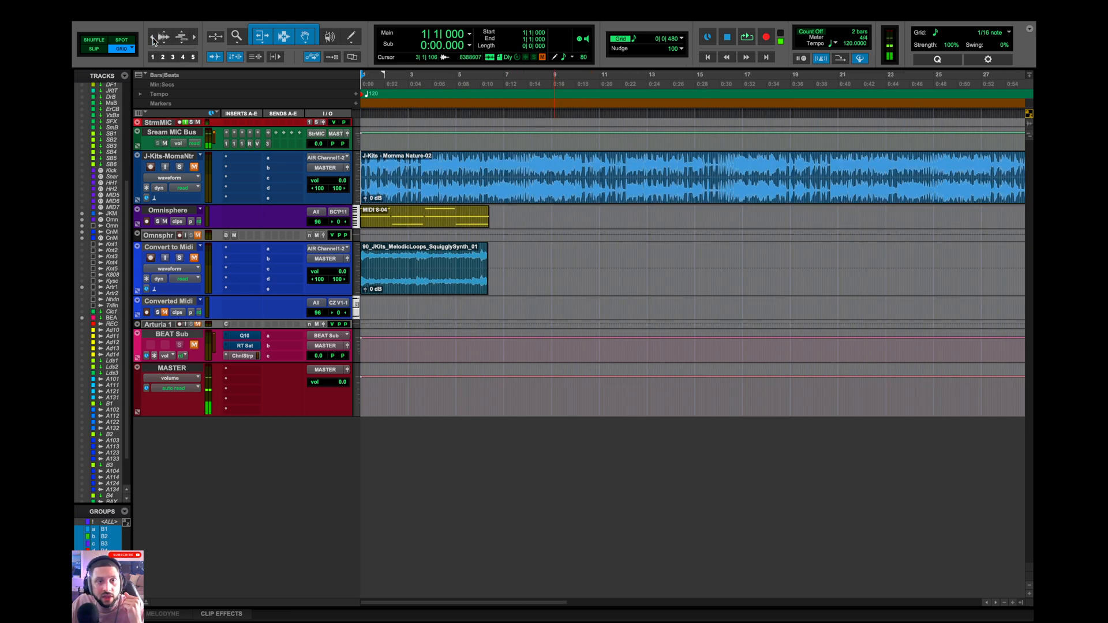
pyautogui.moveTo(193, 42)
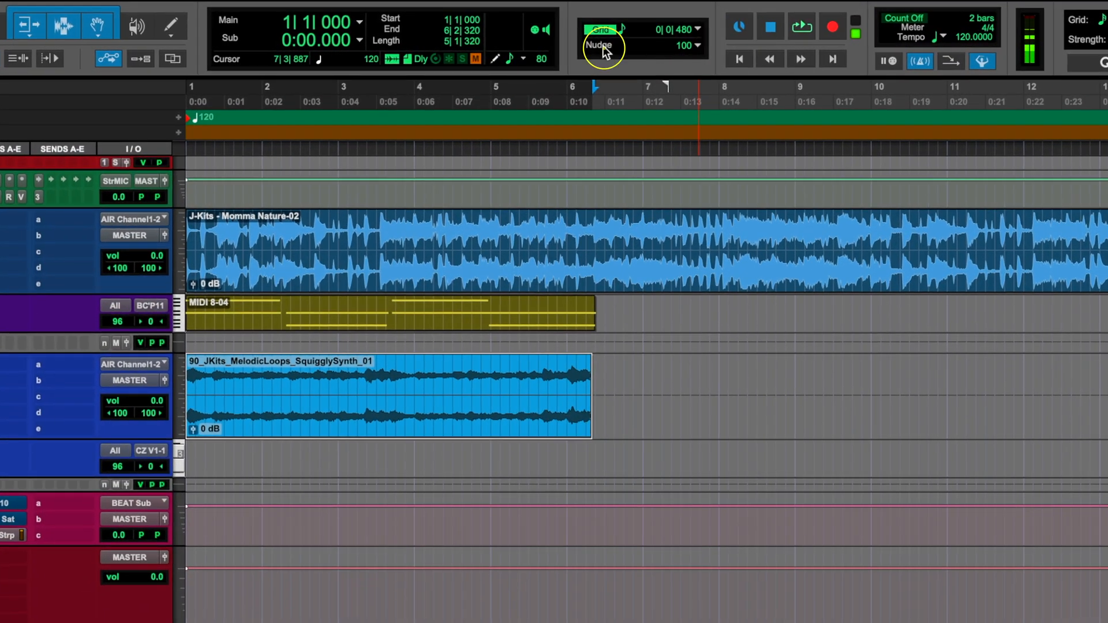
# Open the Nudge value dropdown, currently set to 100 samples
pyautogui.click(696, 45)
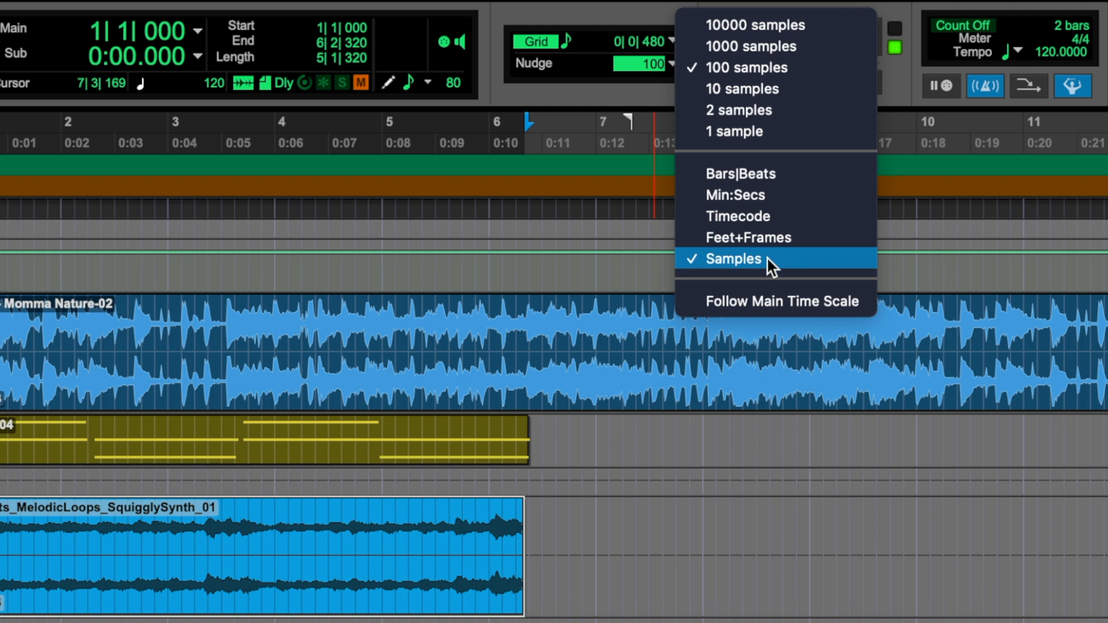
pyautogui.moveTo(742, 67)
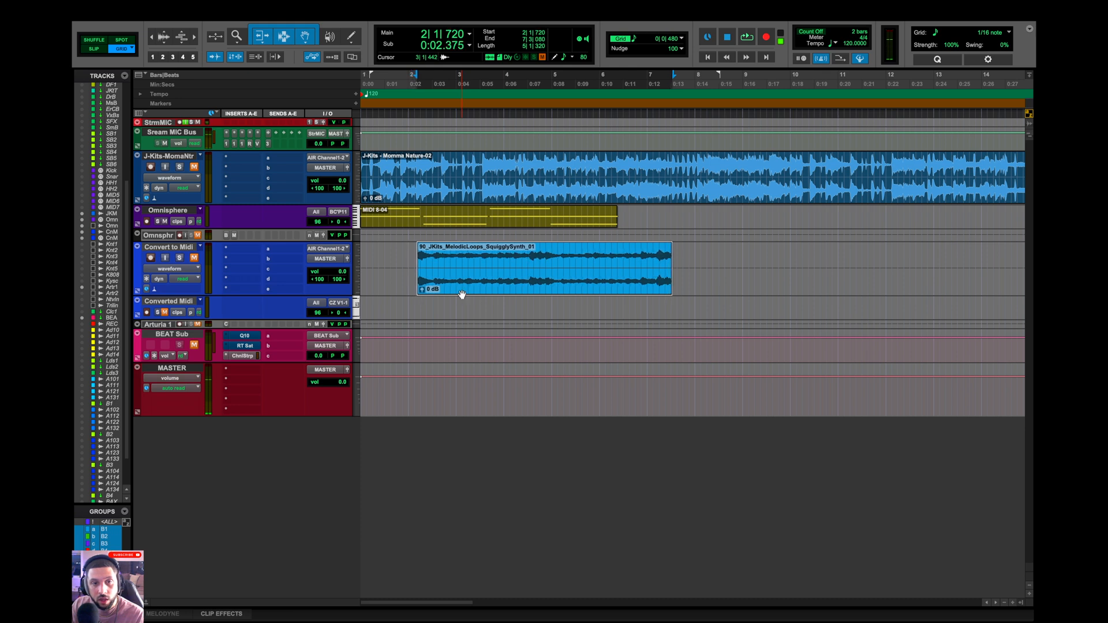
# Switch the edit mode to Slip so the SquigglySynth clip moves without snapping
pyautogui.click(545, 268)
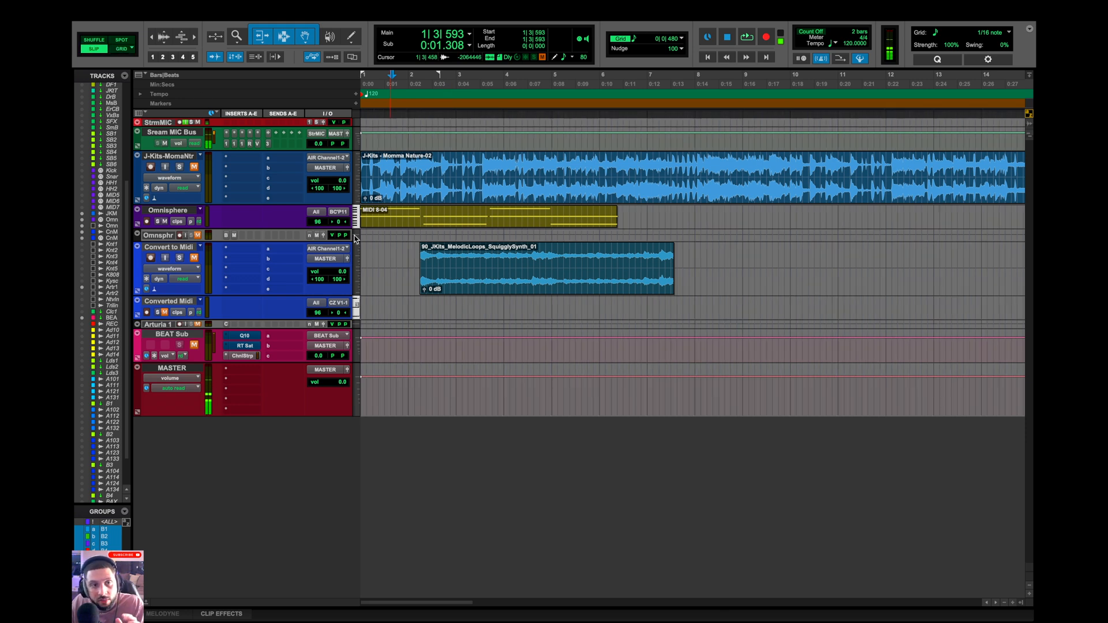
pyautogui.click(547, 269)
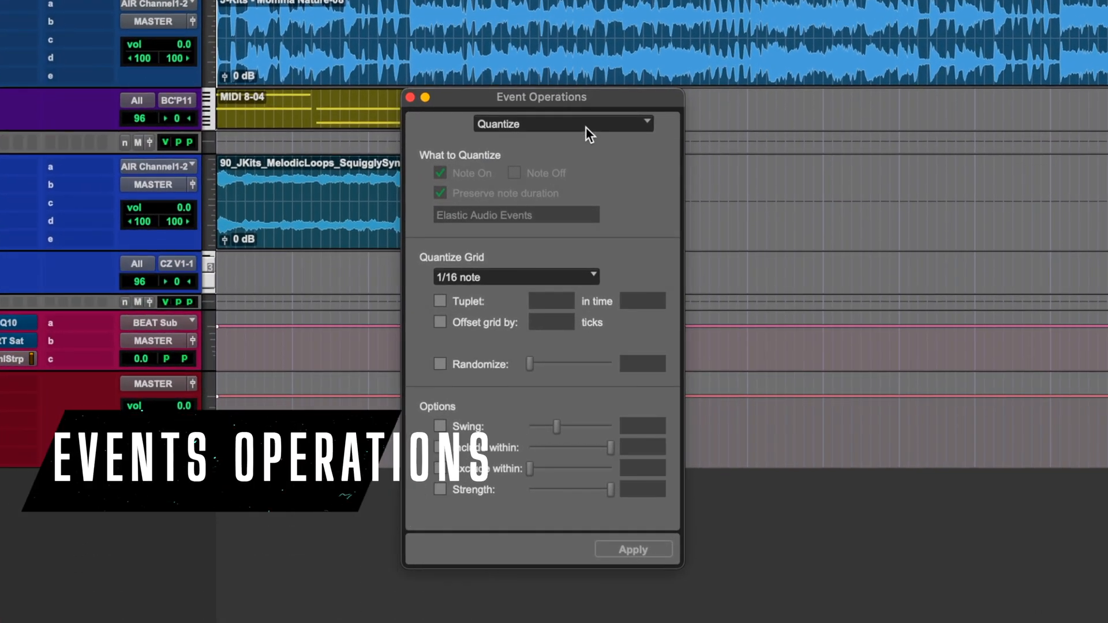
# Transpose the Omnisphere notes up 1 octave and 2 semitones in Event Operations
pyautogui.click(561, 123)
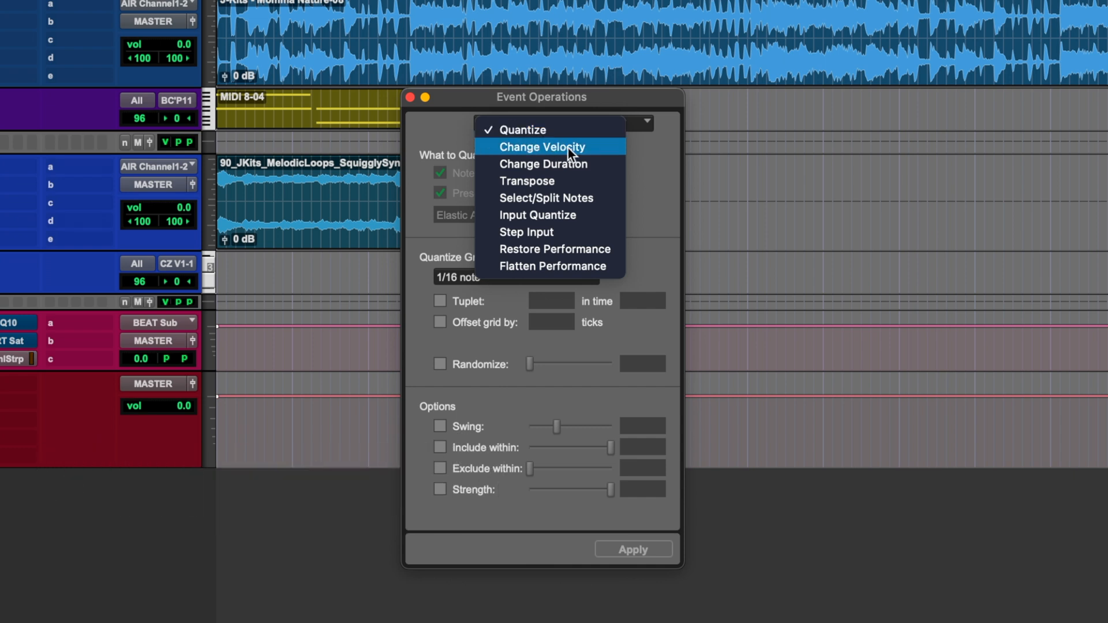
pyautogui.moveTo(537, 180)
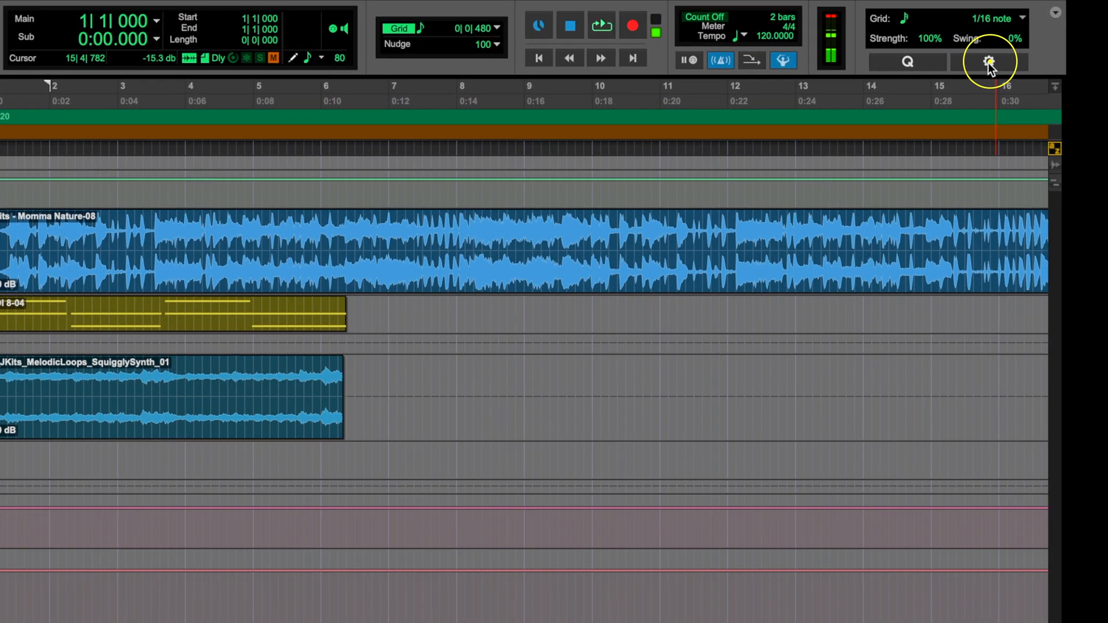
pyautogui.click(988, 61)
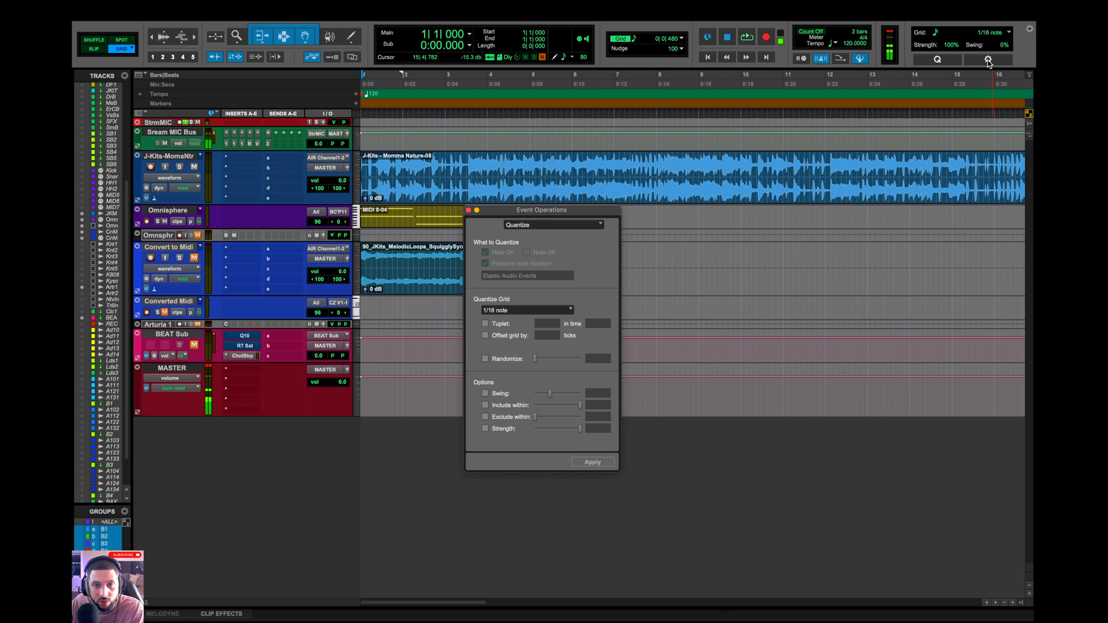
pyautogui.click(555, 225)
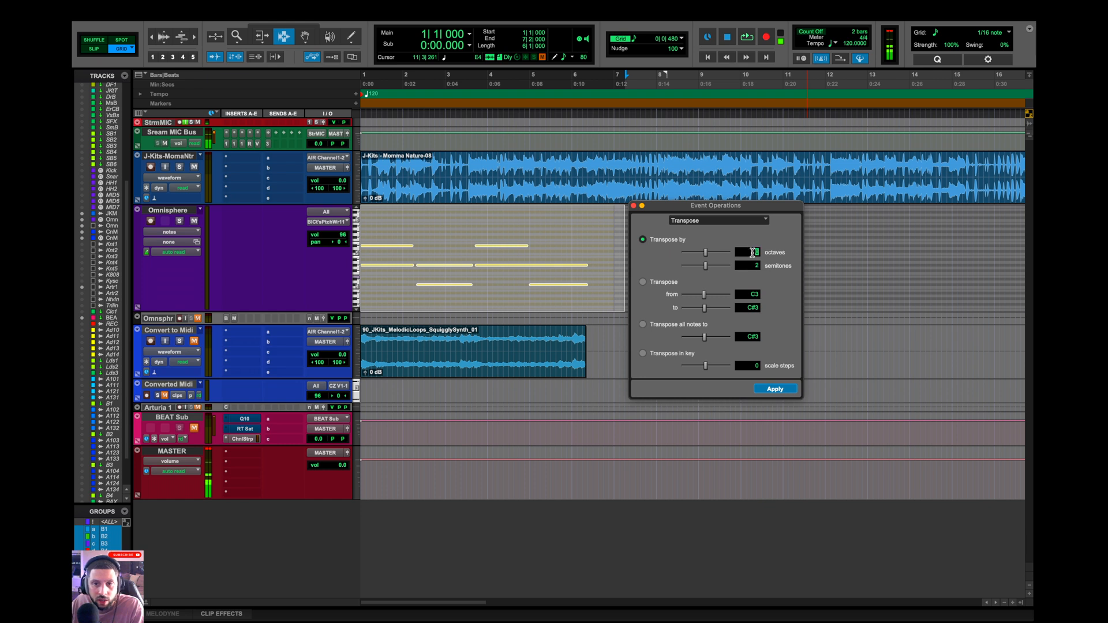
pyautogui.click(775, 388)
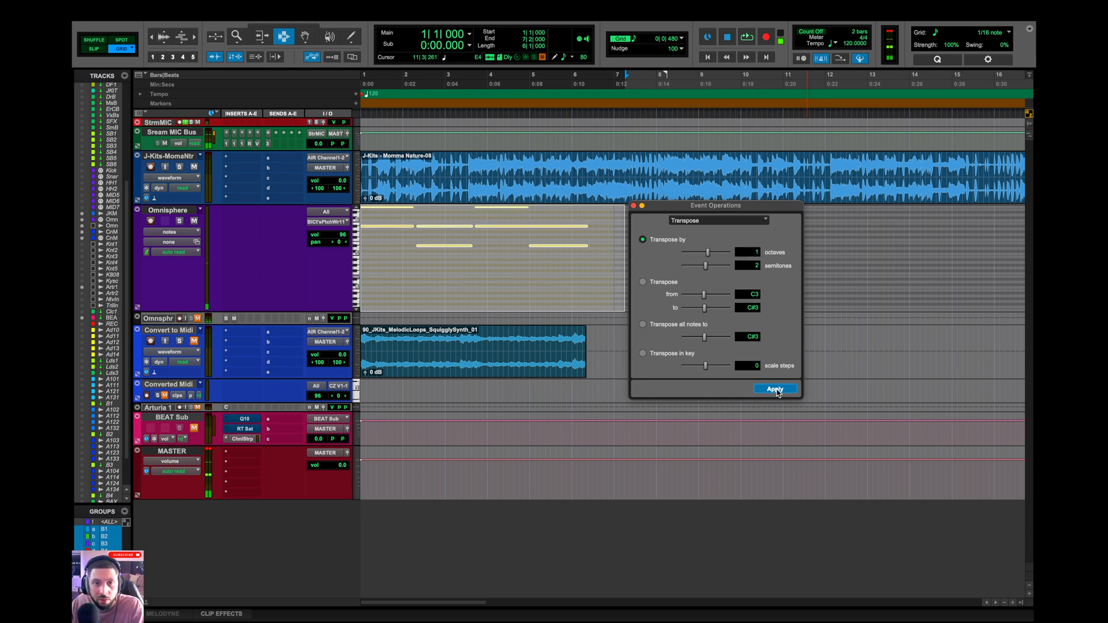
pyautogui.click(774, 389)
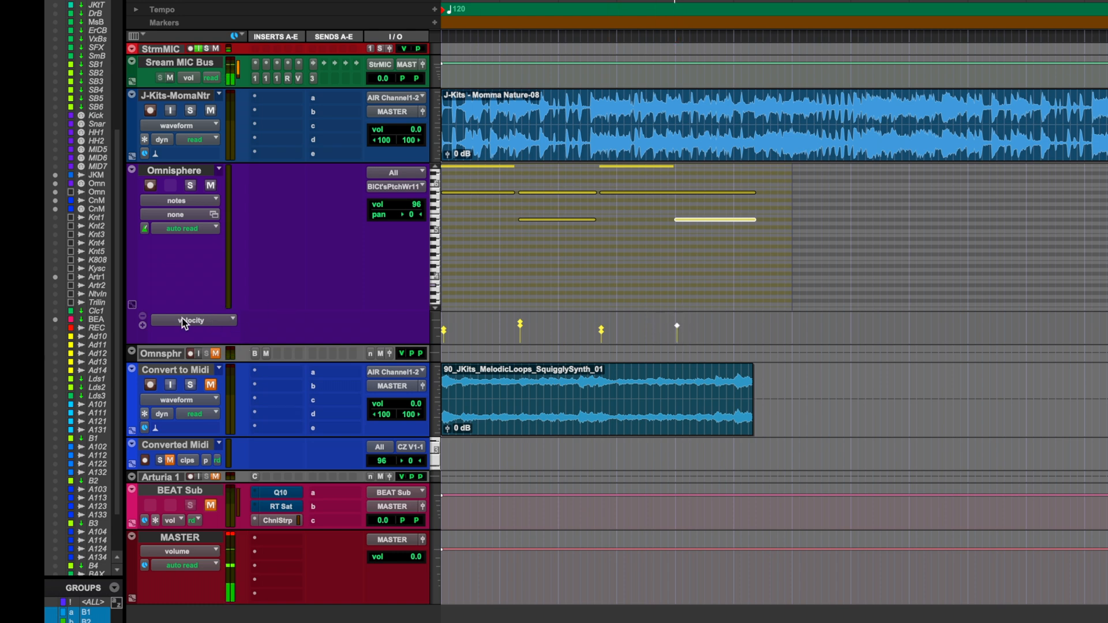
# Switch the Omnisphere controller lane from velocity to pan and collapse the track
pyautogui.click(191, 320)
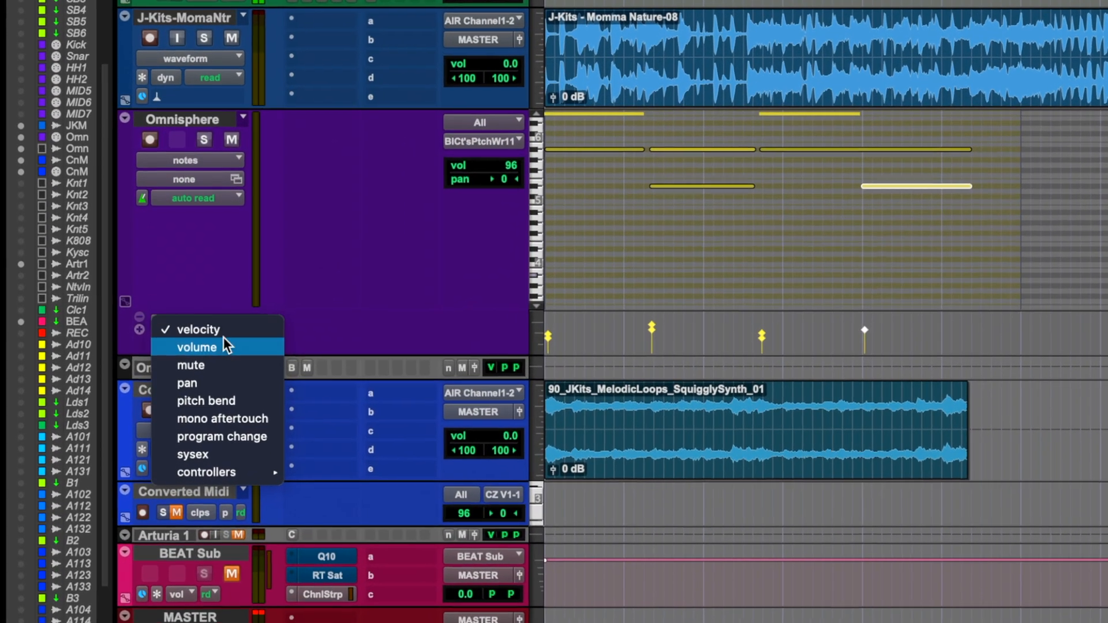
pyautogui.click(196, 347)
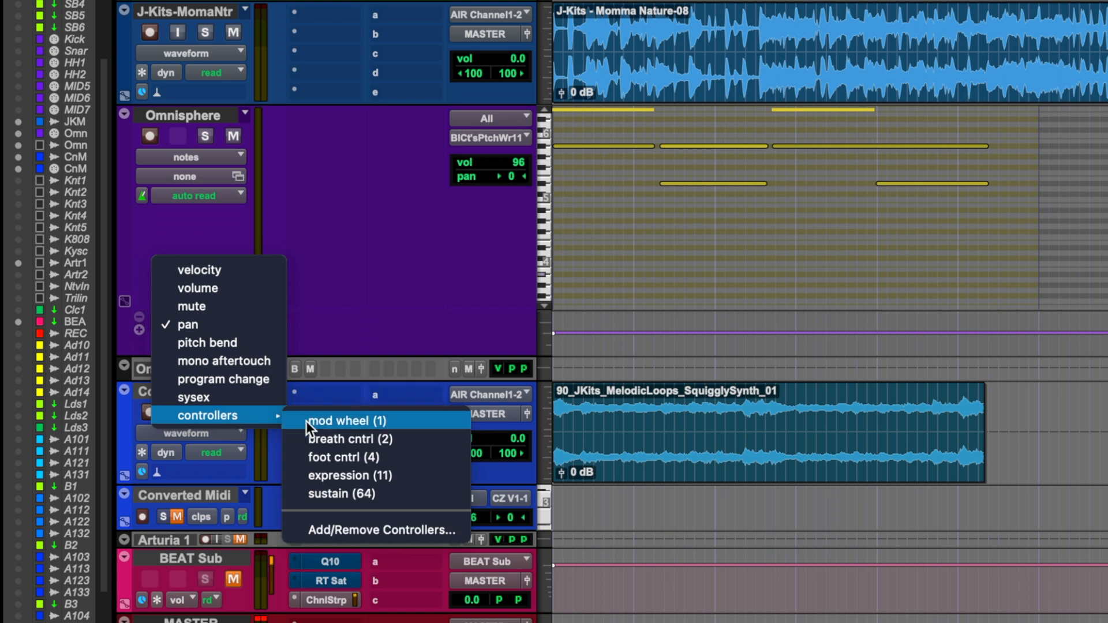
pyautogui.moveTo(336, 493)
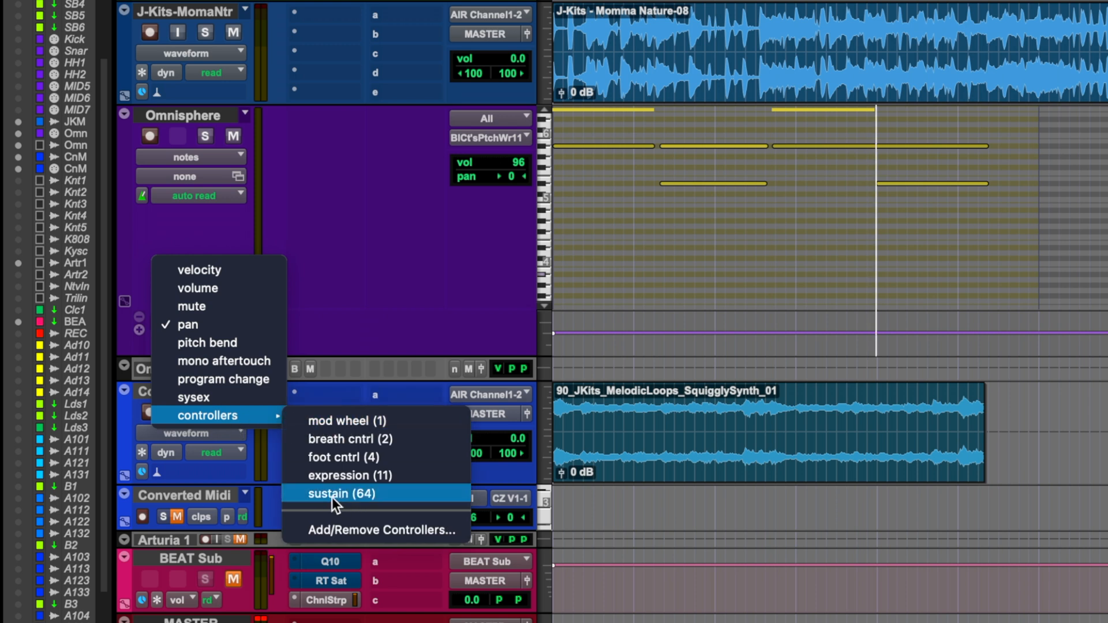
pyautogui.click(342, 493)
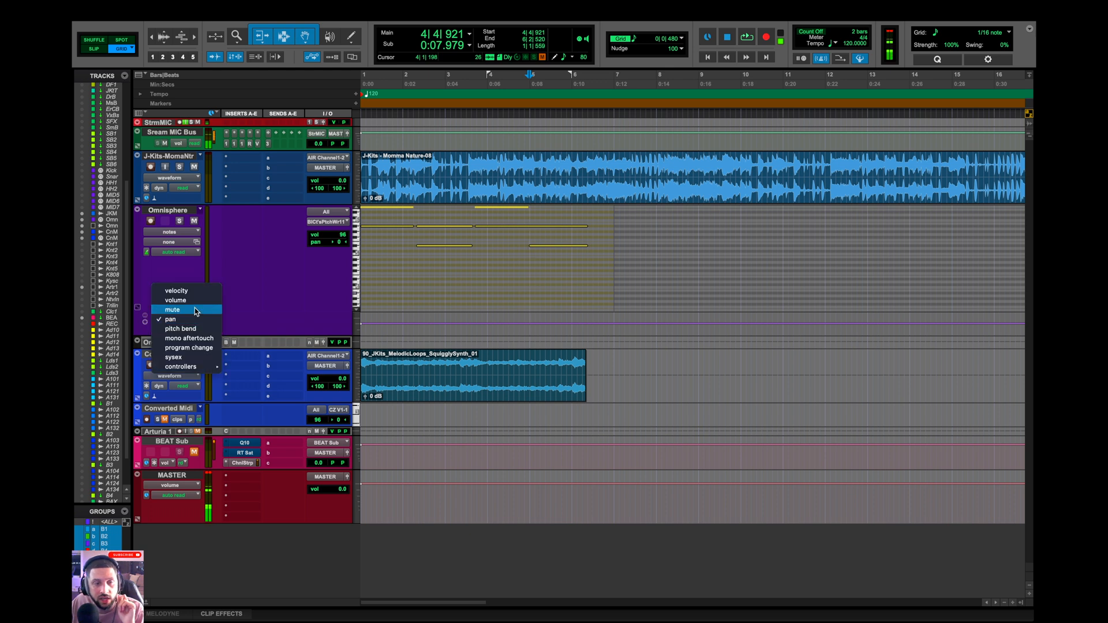
pyautogui.click(176, 290)
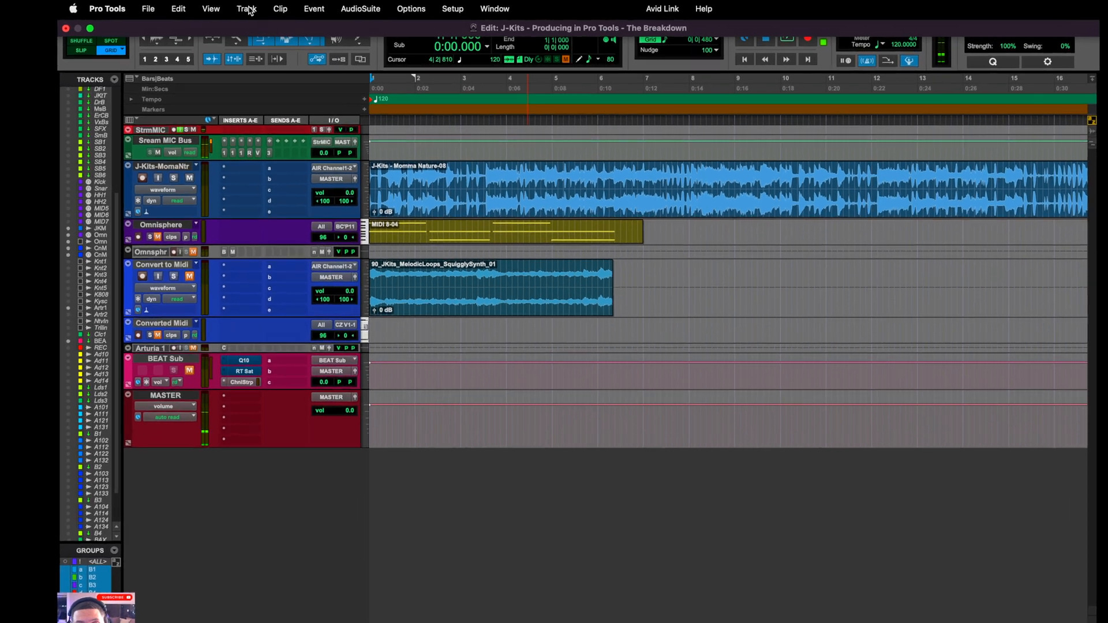
# Create mono audio, stereo audio and stereo Aux Input tracks from Track > New
pyautogui.click(247, 9)
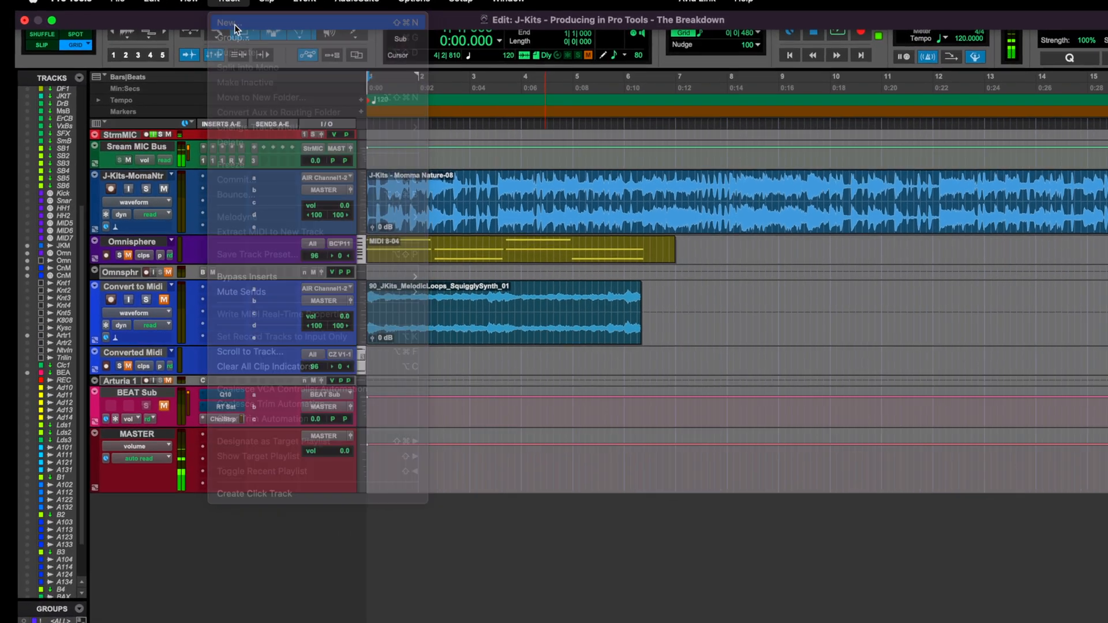
pyautogui.click(228, 22)
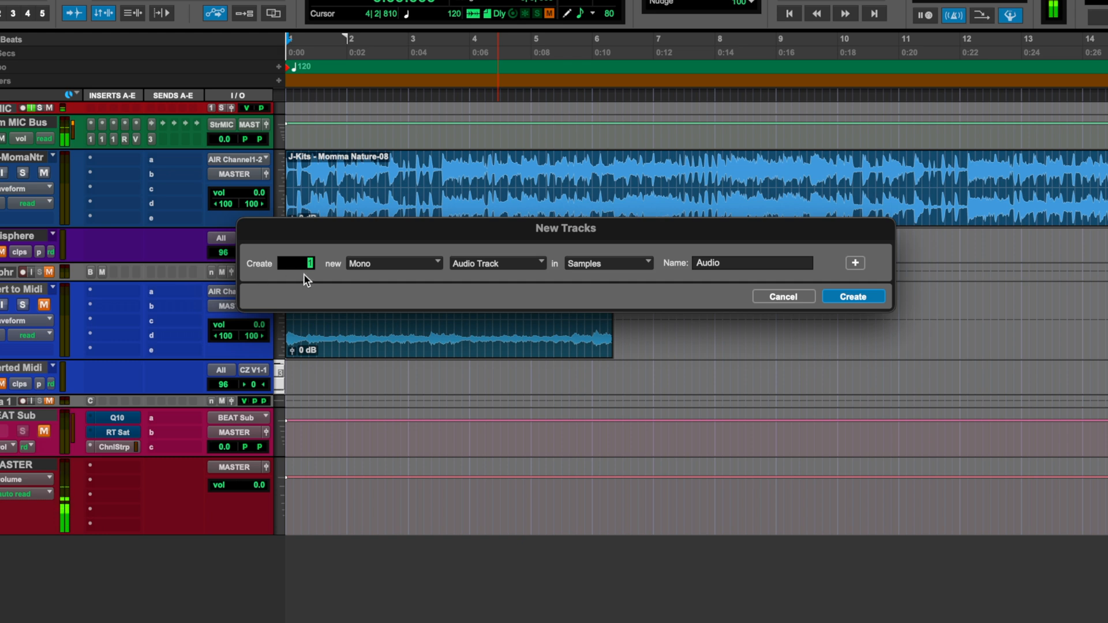
pyautogui.moveTo(543, 276)
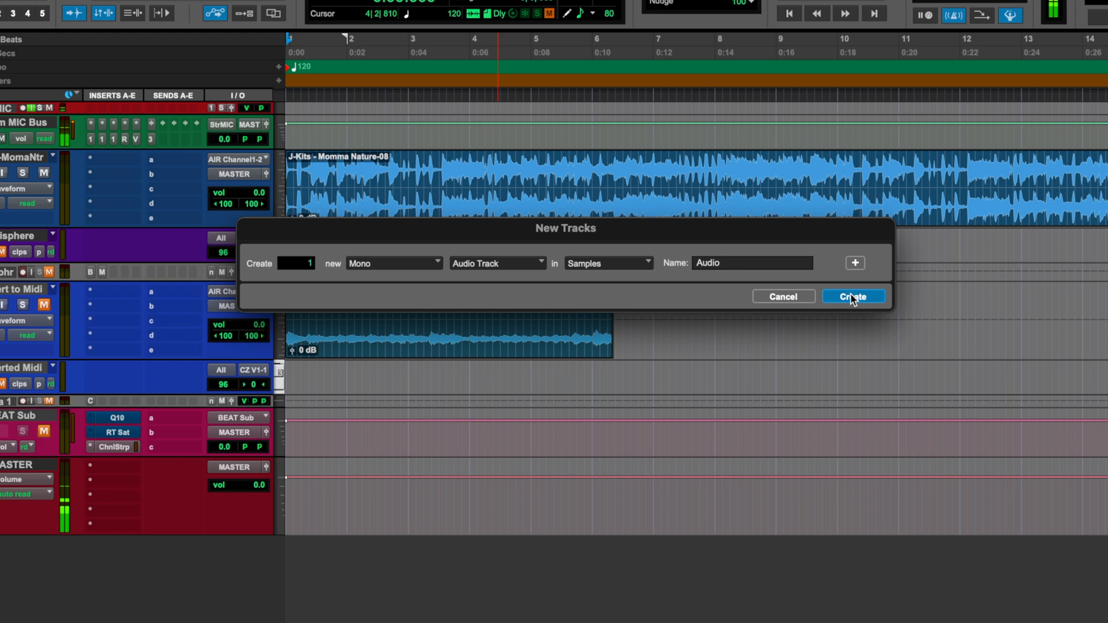
pyautogui.click(853, 296)
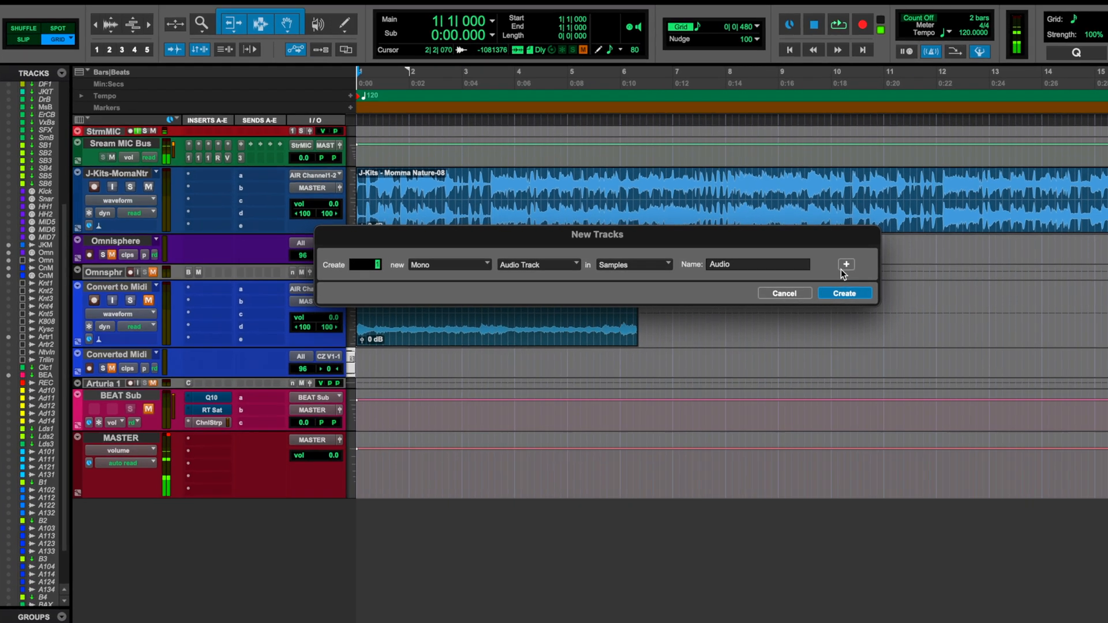
pyautogui.click(846, 265)
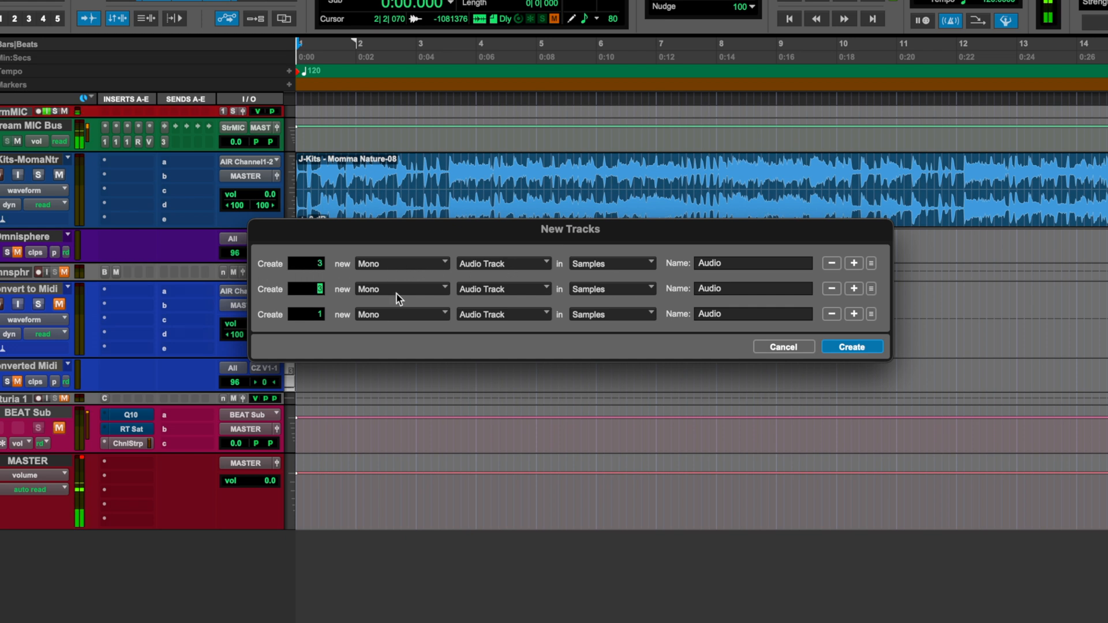
pyautogui.click(401, 288)
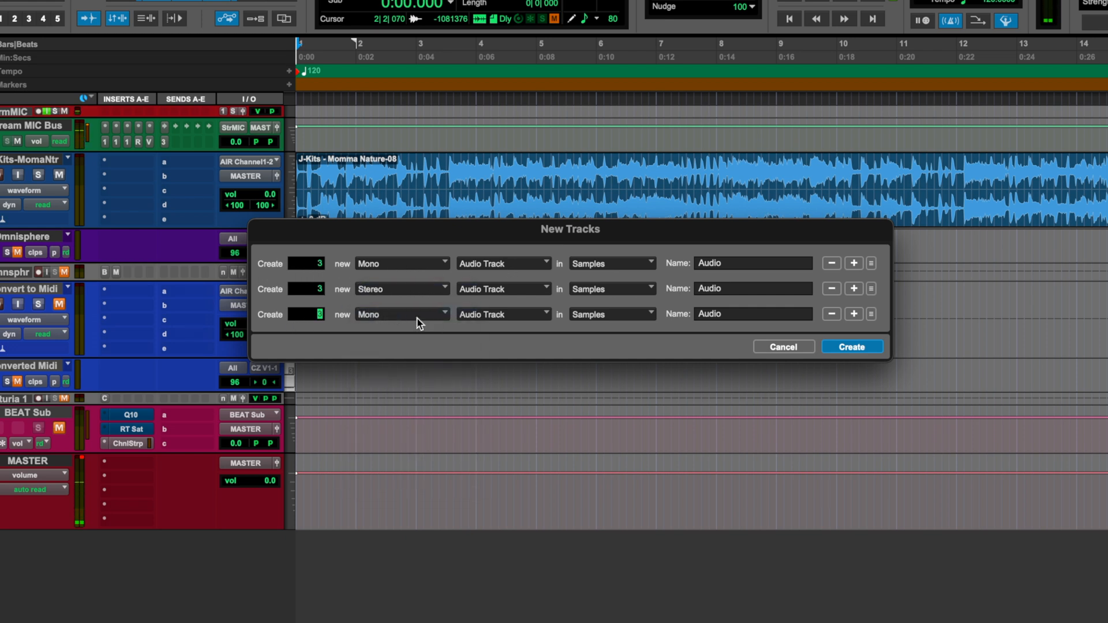
pyautogui.click(503, 314)
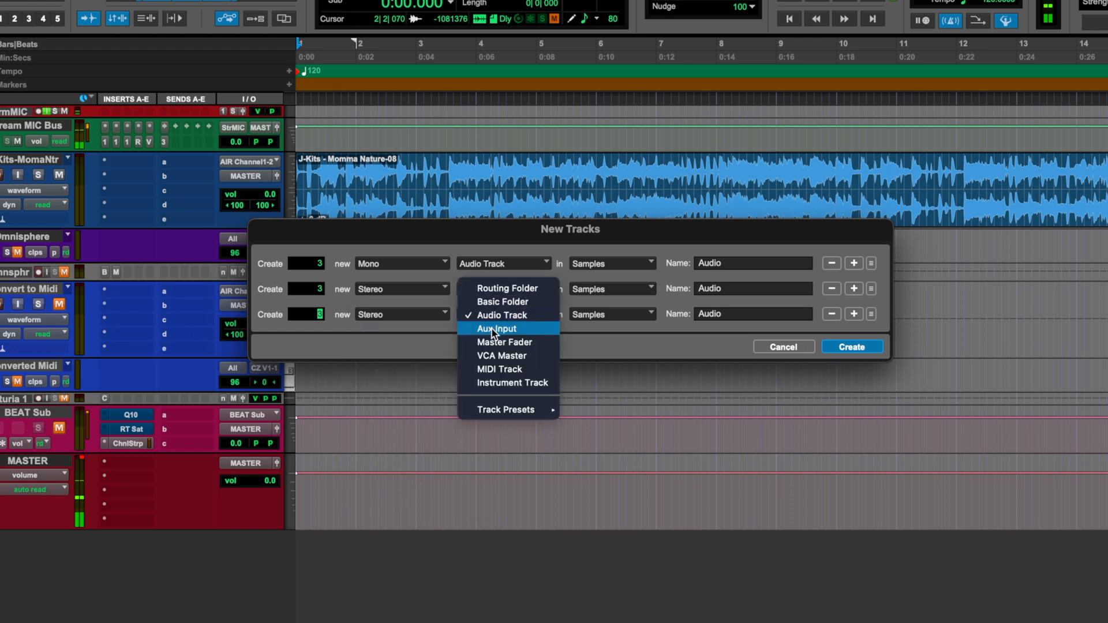
pyautogui.click(496, 329)
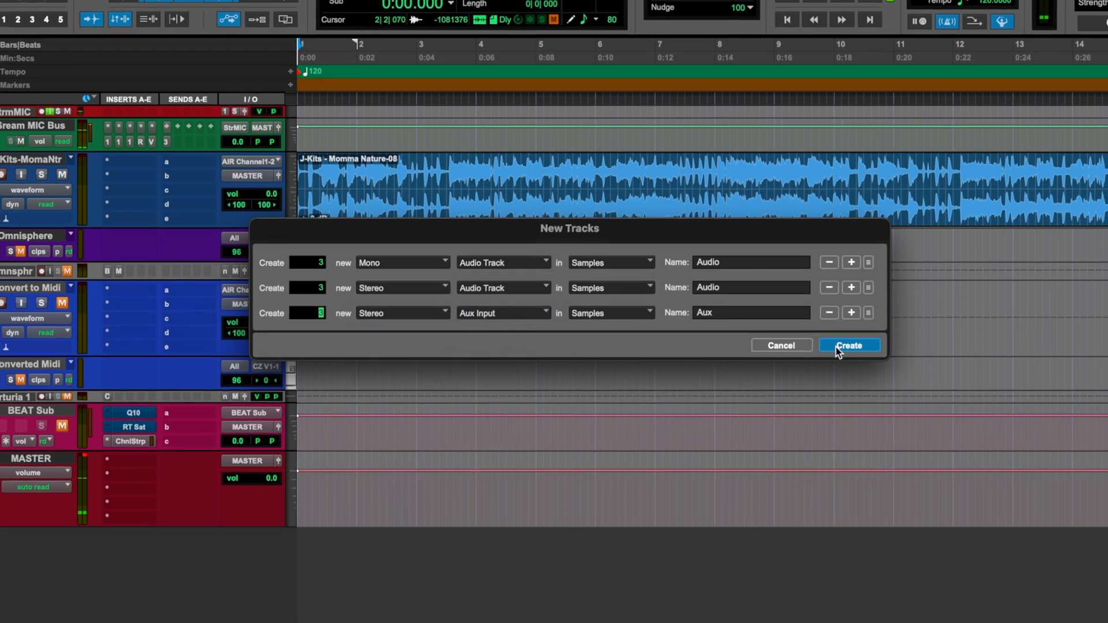
pyautogui.click(849, 345)
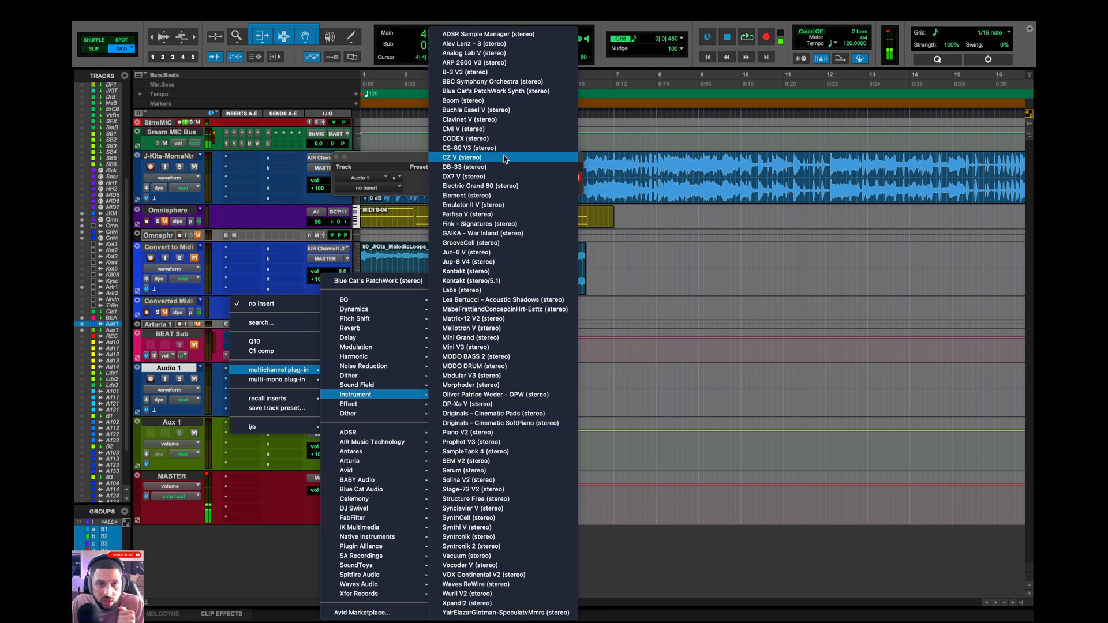
# Insert CZ V (stereo) on Audio 1 and set MIDI 1's output to Audio 1 - CZ V
pyautogui.click(463, 157)
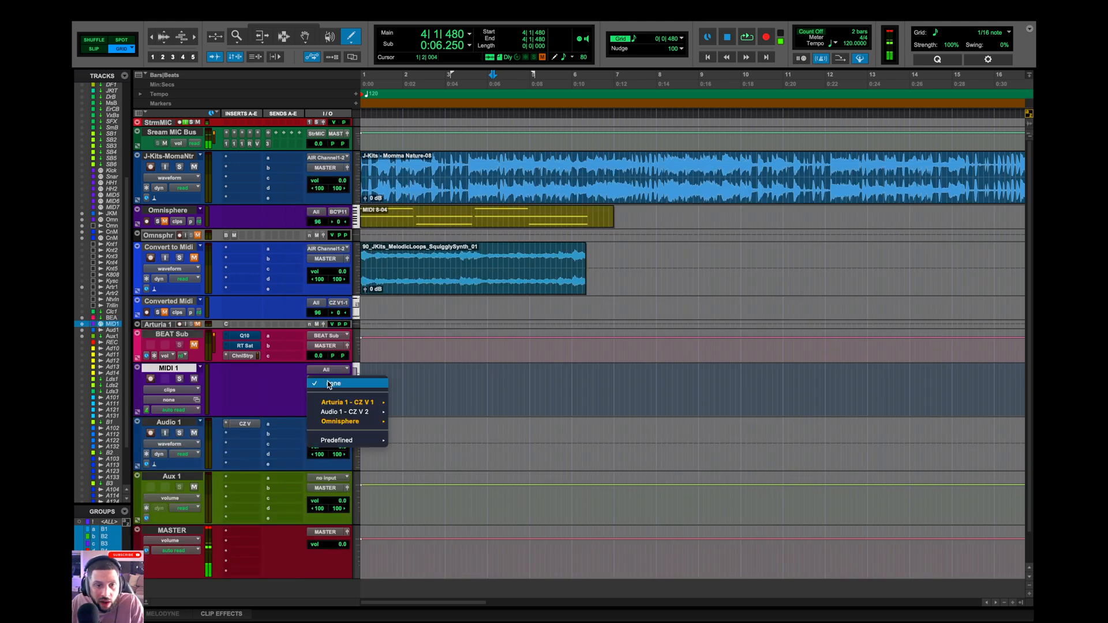
pyautogui.click(346, 412)
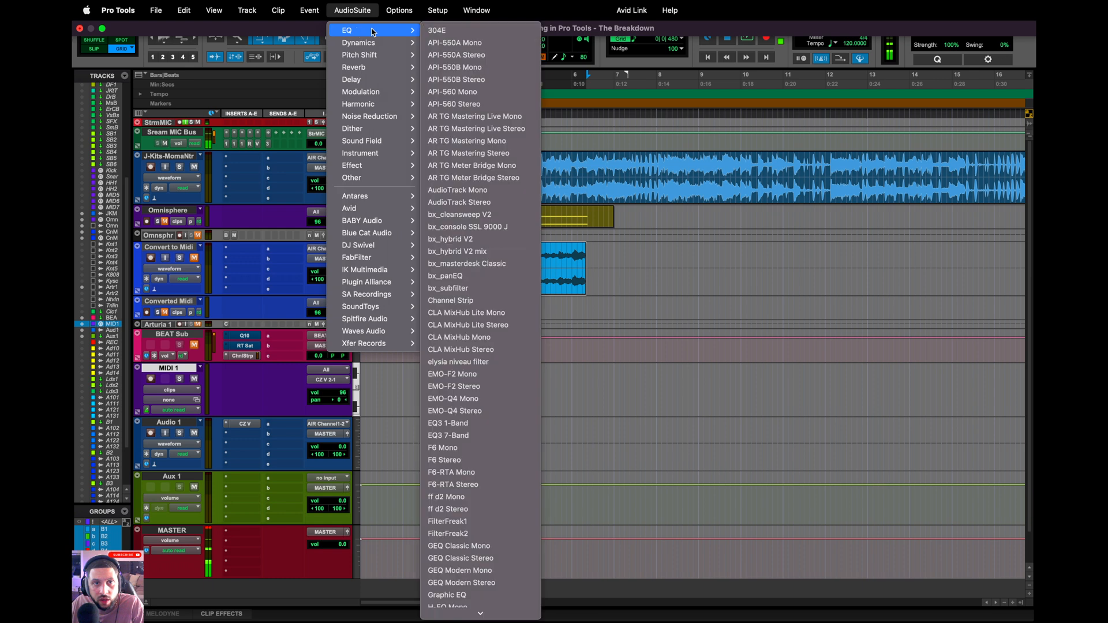
# Browse AudioSuite EQ, select the SquigglySynth clip, and pick an AudioSuite Other process
pyautogui.click(455, 67)
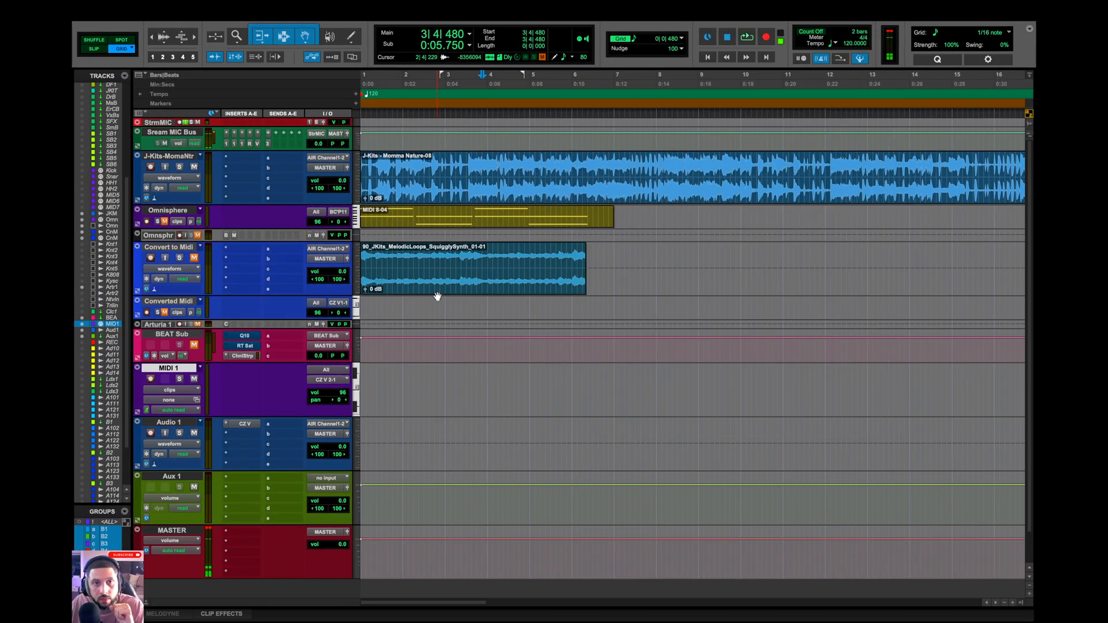
pyautogui.click(352, 10)
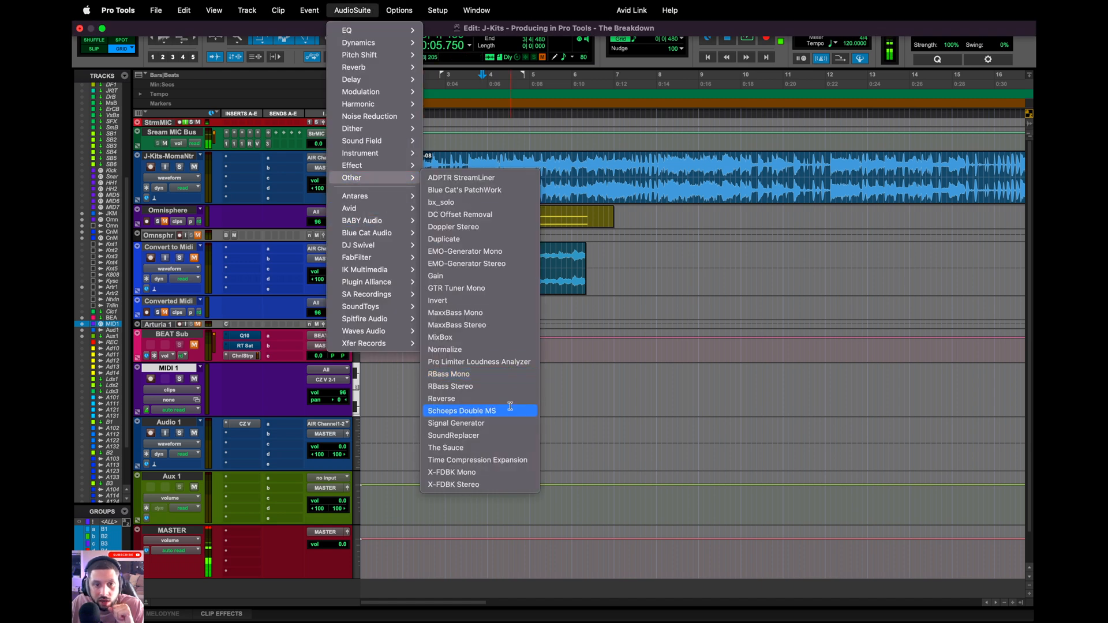
pyautogui.click(435, 276)
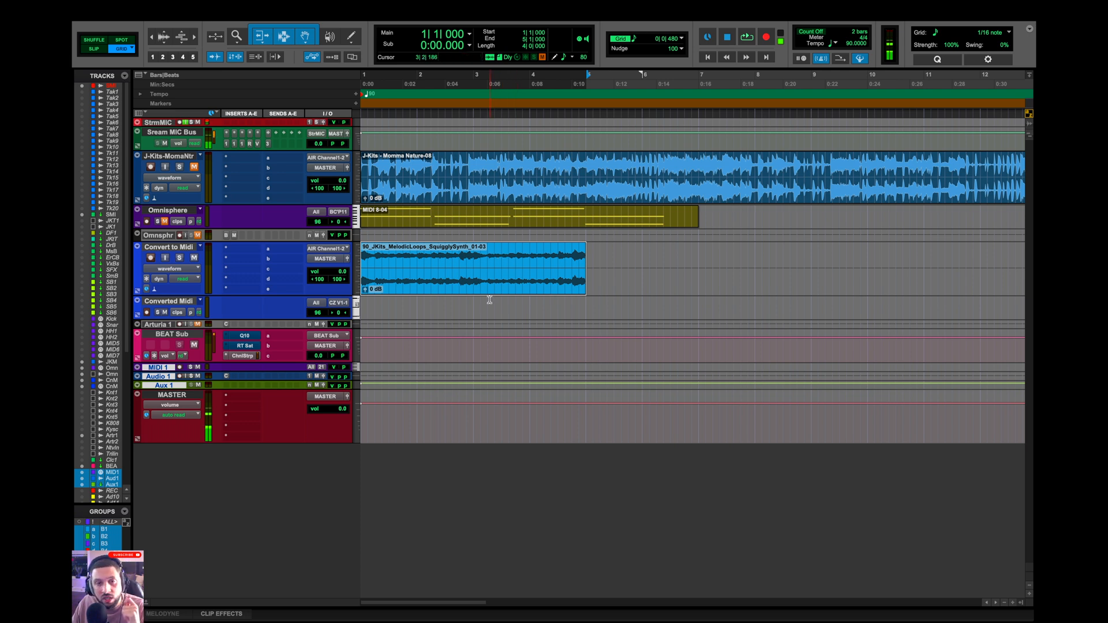
# Select the SquigglySynth loop clip to prepare a one-semitone transpose
pyautogui.click(727, 37)
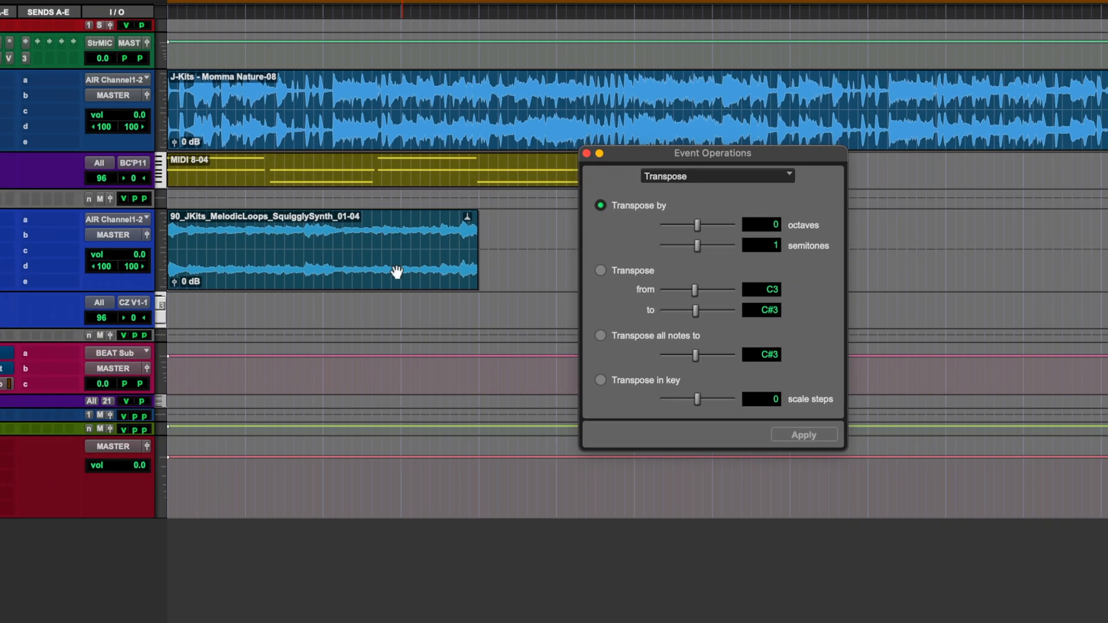
pyautogui.click(803, 434)
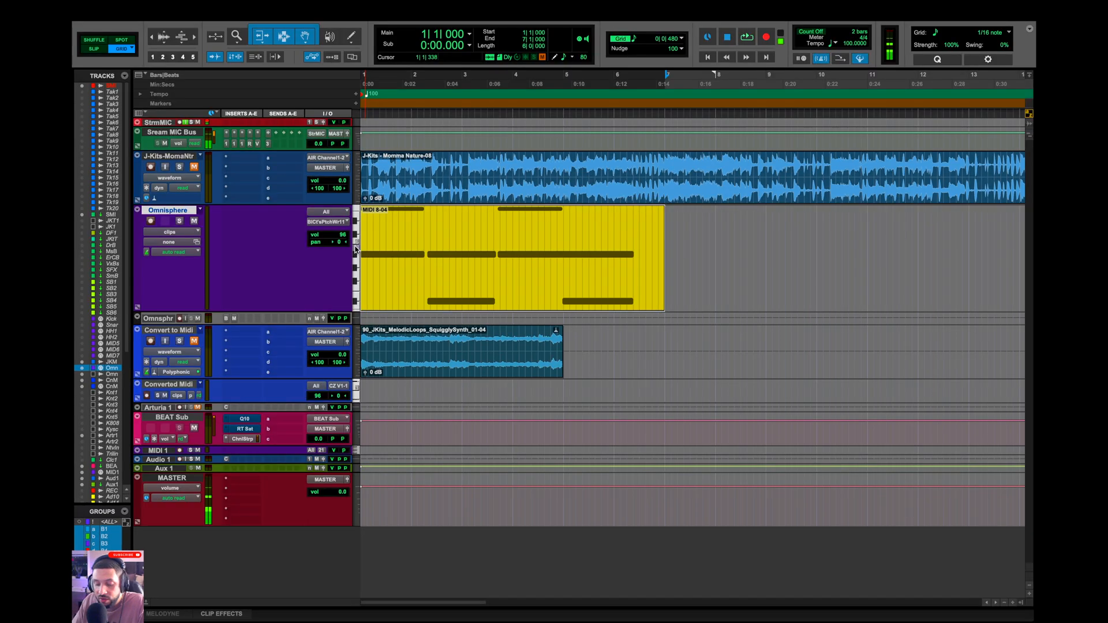
# Enlarge the Omnisphere track, then set its height to Large from the track name menu
pyautogui.click(747, 37)
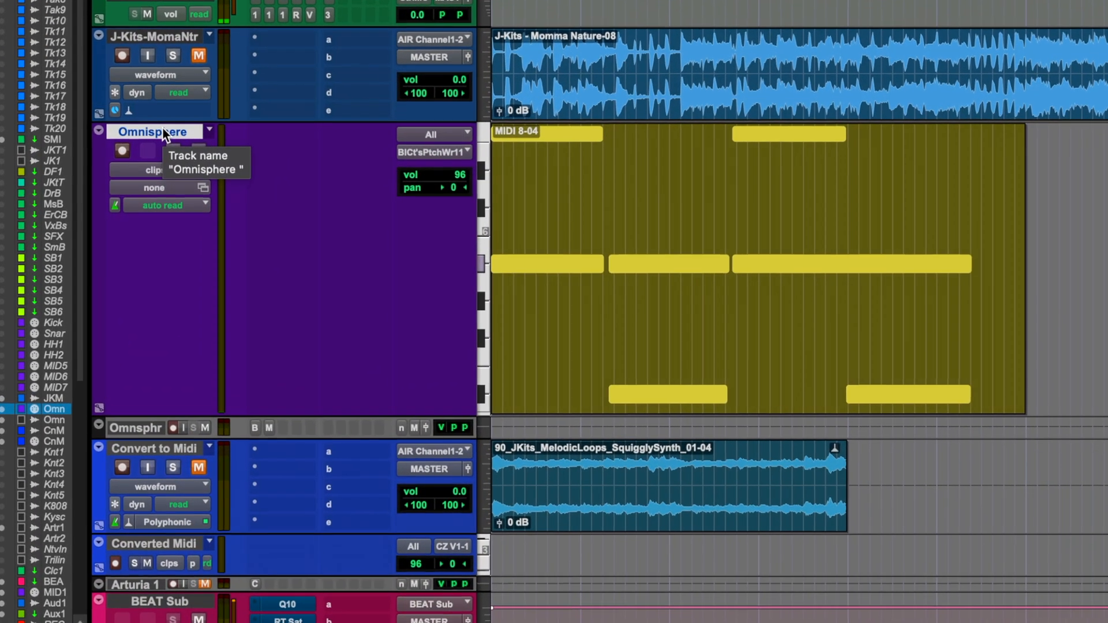
pyautogui.rightClick(154, 132)
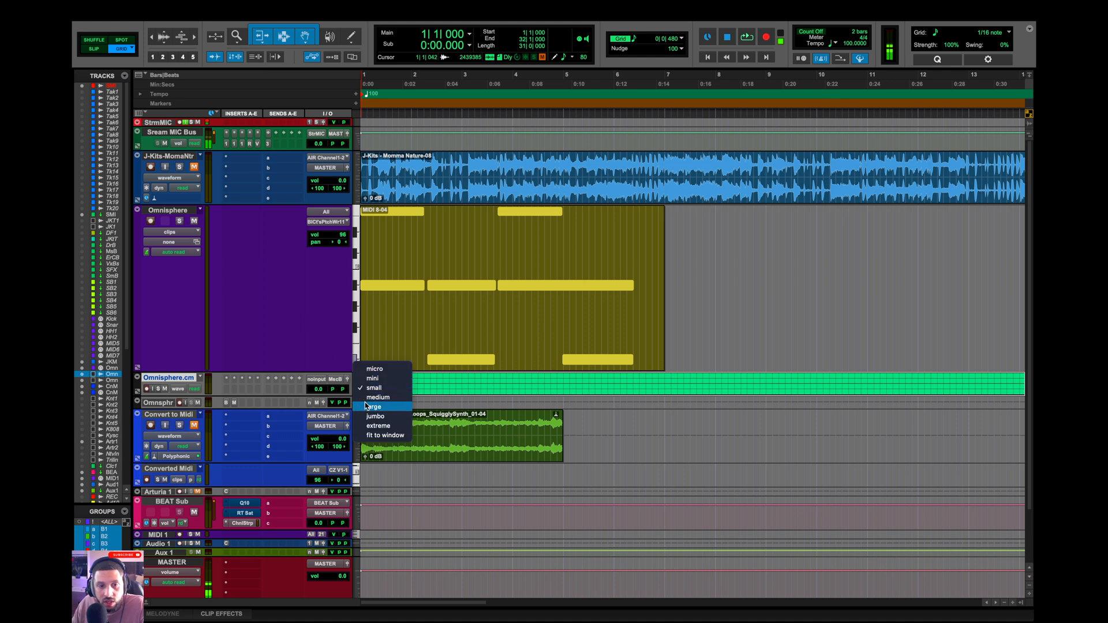
pyautogui.click(373, 407)
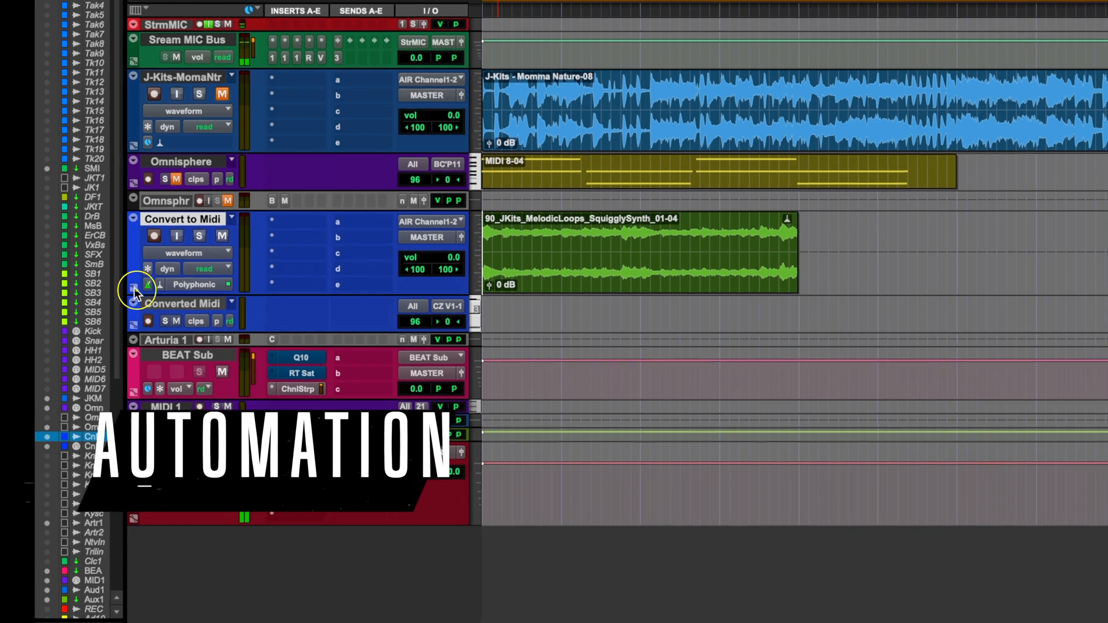
# Reveal the automation lane beneath the Convert to Midi track
pyautogui.click(134, 290)
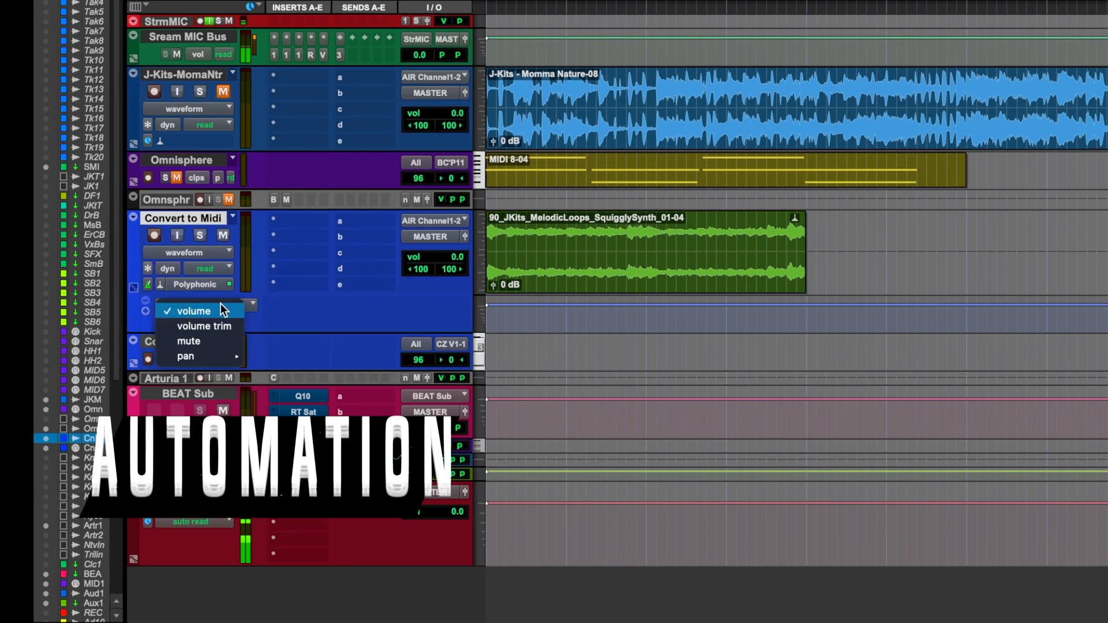
pyautogui.moveTo(185, 356)
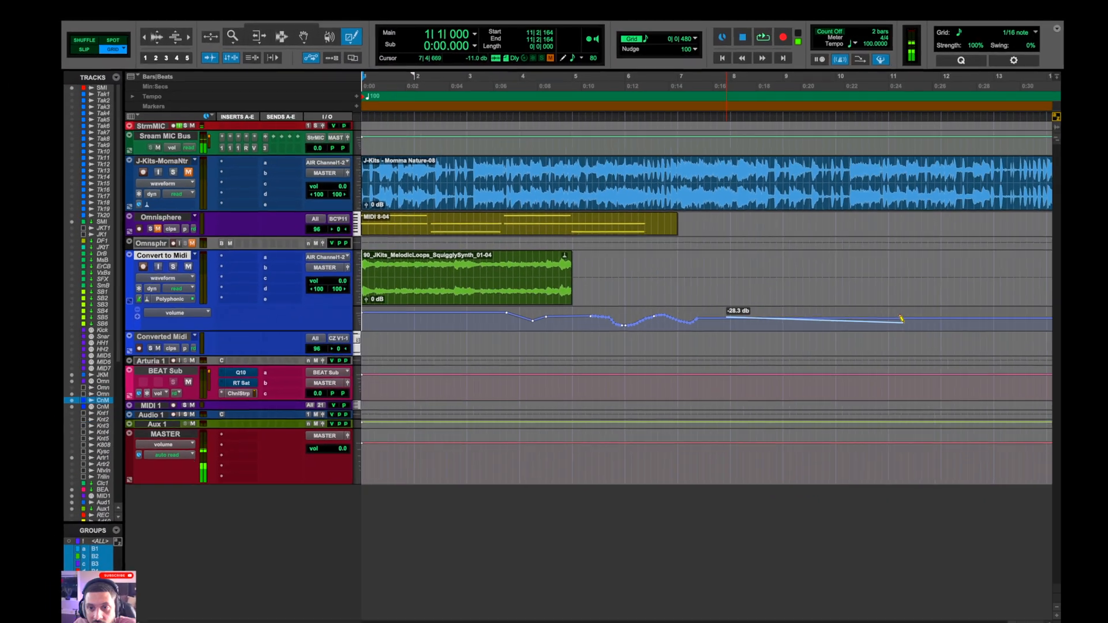
# Set J-Kits-MomaNtr's automation mode to Write and show its volume fader window
pyautogui.click(183, 192)
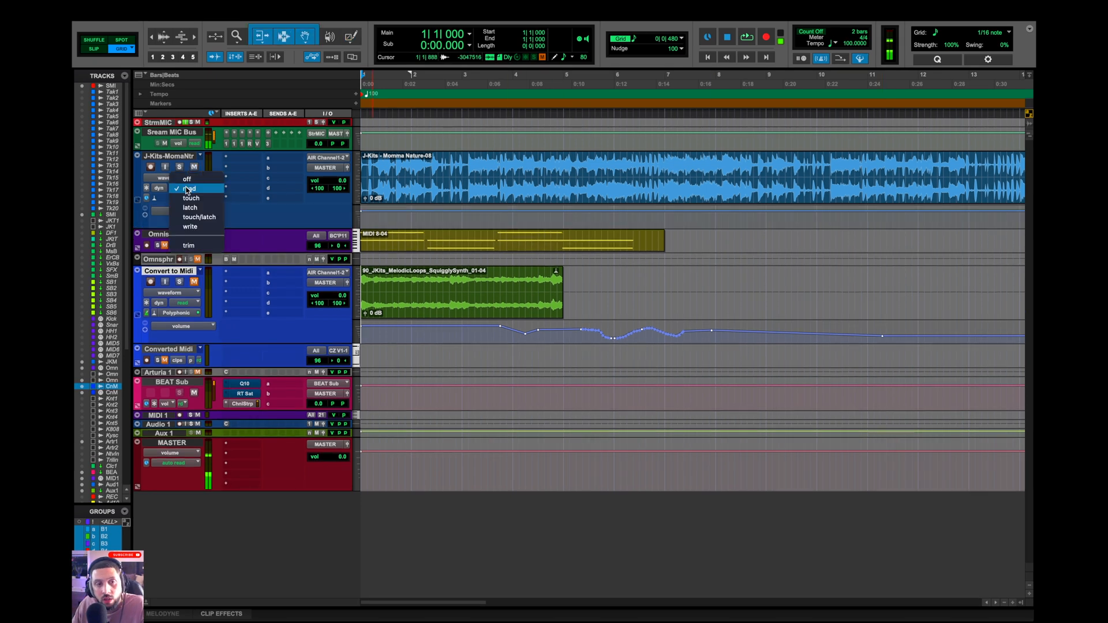
pyautogui.moveTo(189, 226)
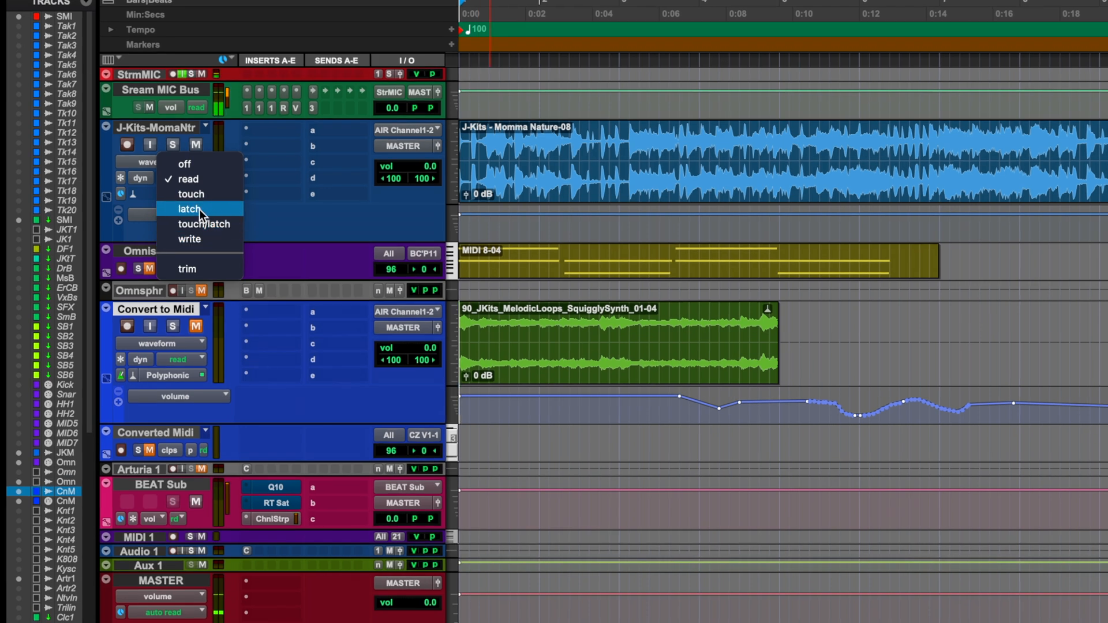
pyautogui.moveTo(200, 239)
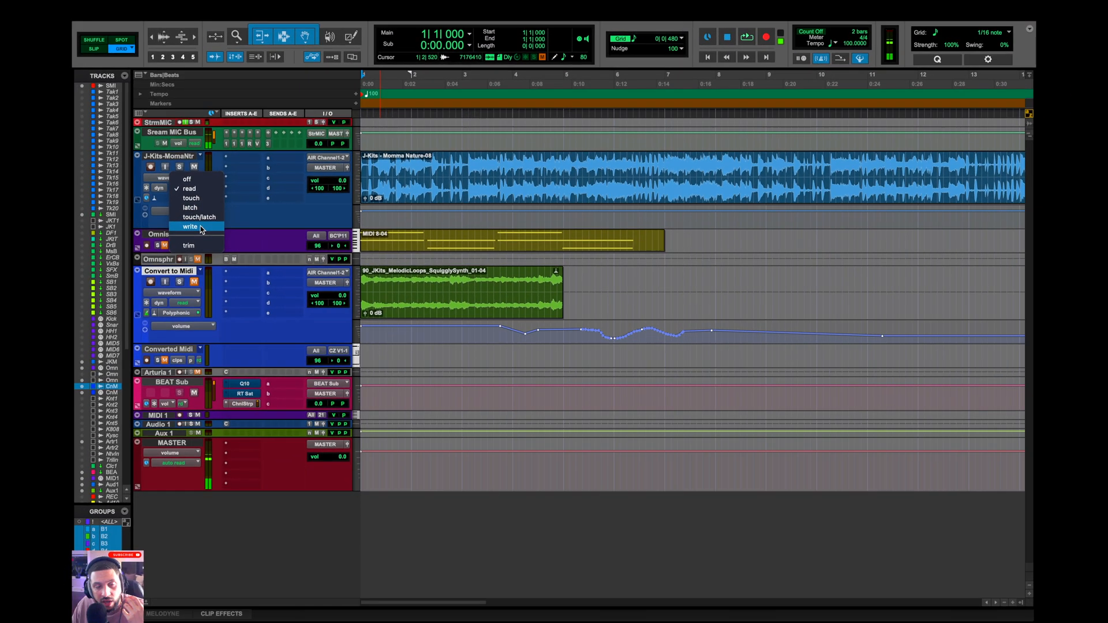
pyautogui.click(190, 227)
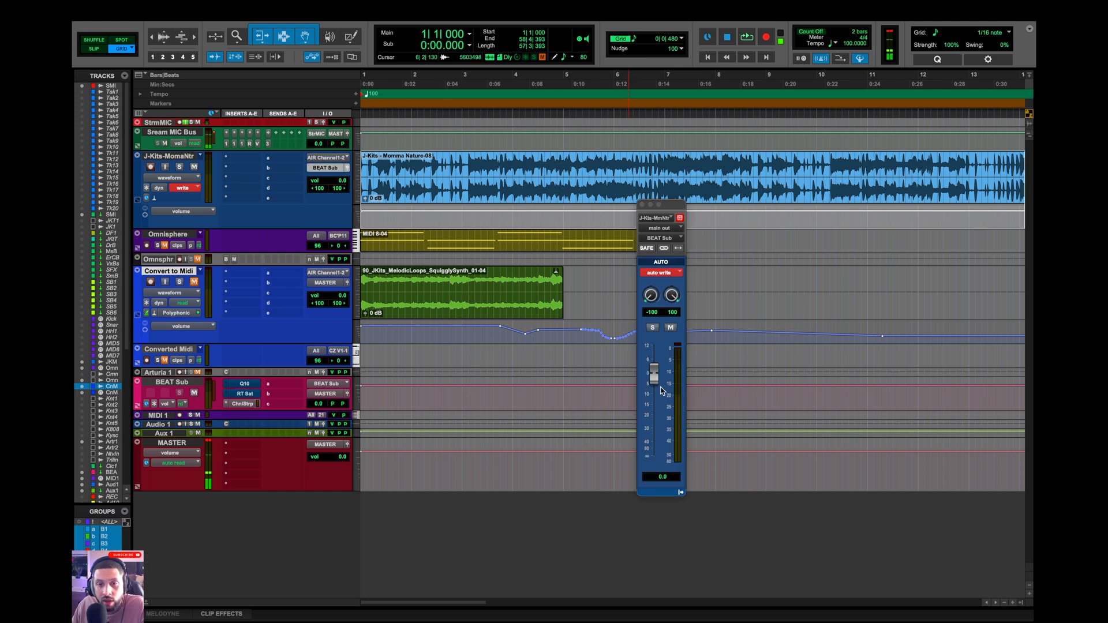
pyautogui.click(406, 233)
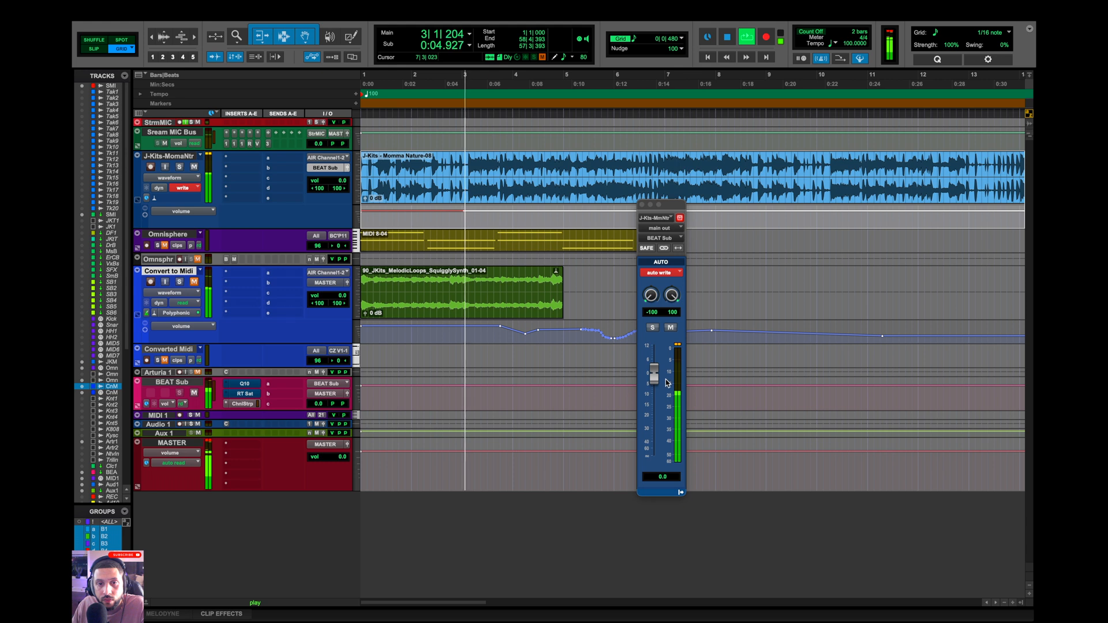
# Ride the J-Kits-MomaNtr volume fader during playback to record automation
pyautogui.moveTo(654, 375); pyautogui.dragTo(654, 394)
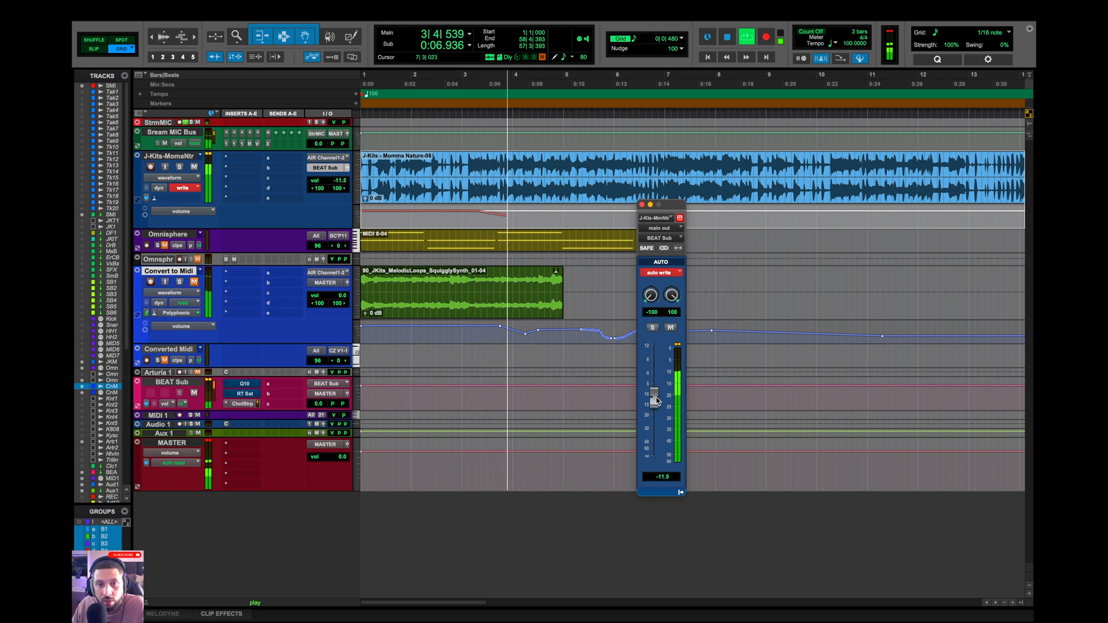
pyautogui.moveTo(654, 394); pyautogui.dragTo(654, 406)
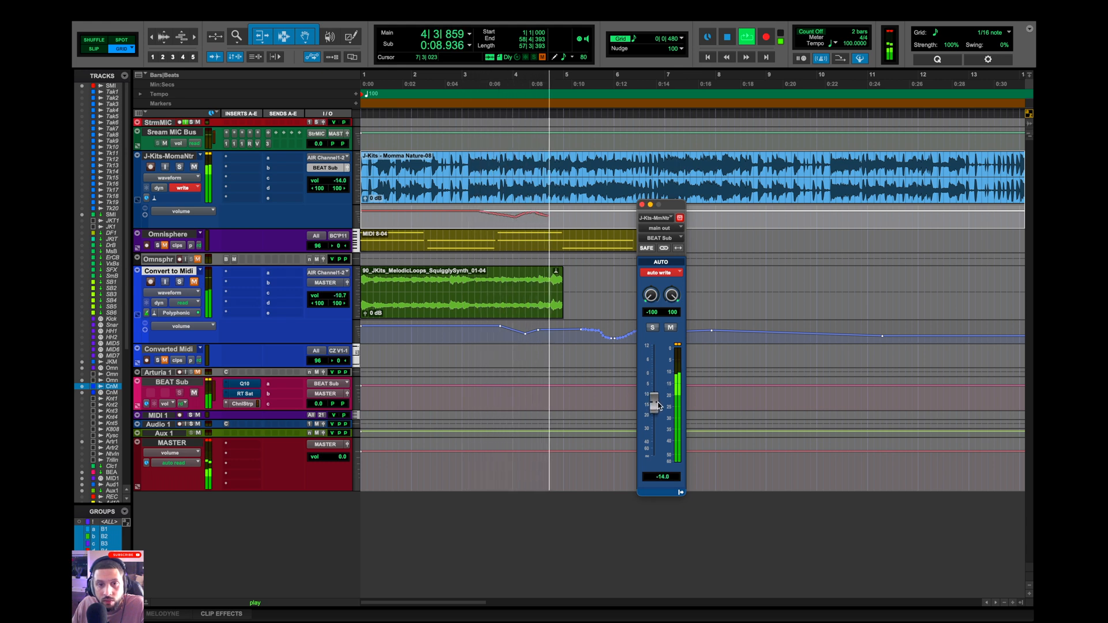
pyautogui.moveTo(652, 396); pyautogui.dragTo(652, 378)
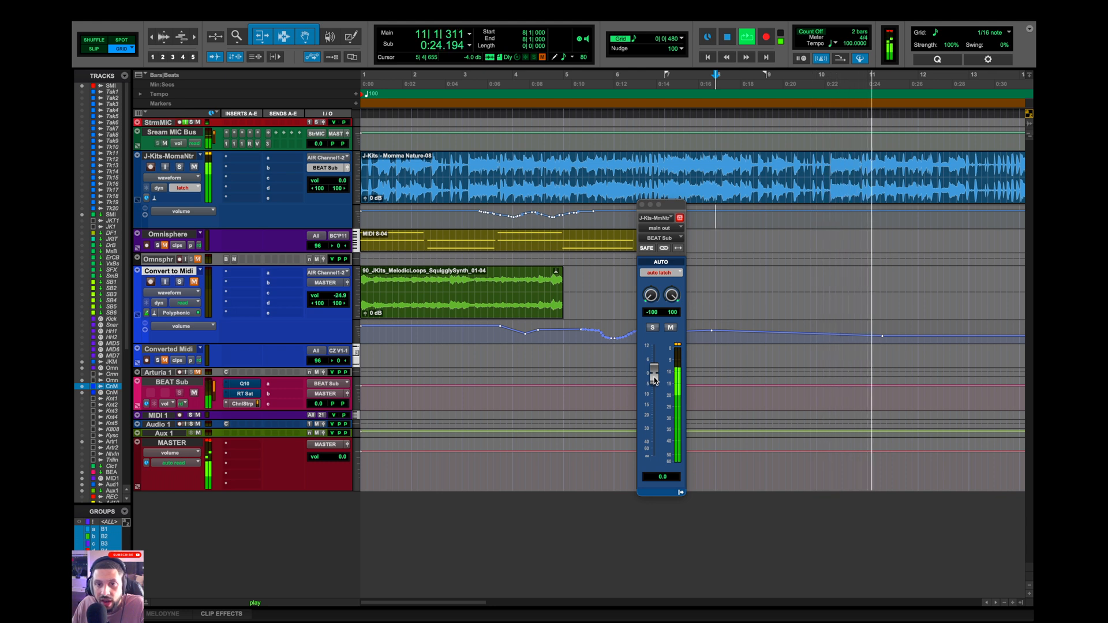
pyautogui.moveTo(655, 372); pyautogui.dragTo(655, 403)
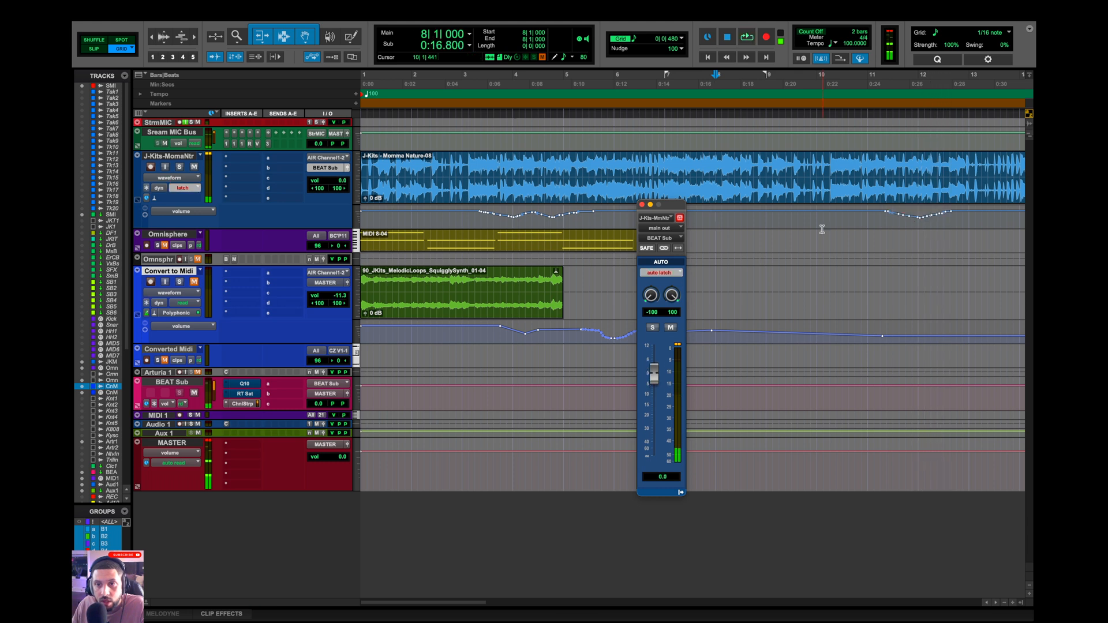
pyautogui.click(661, 273)
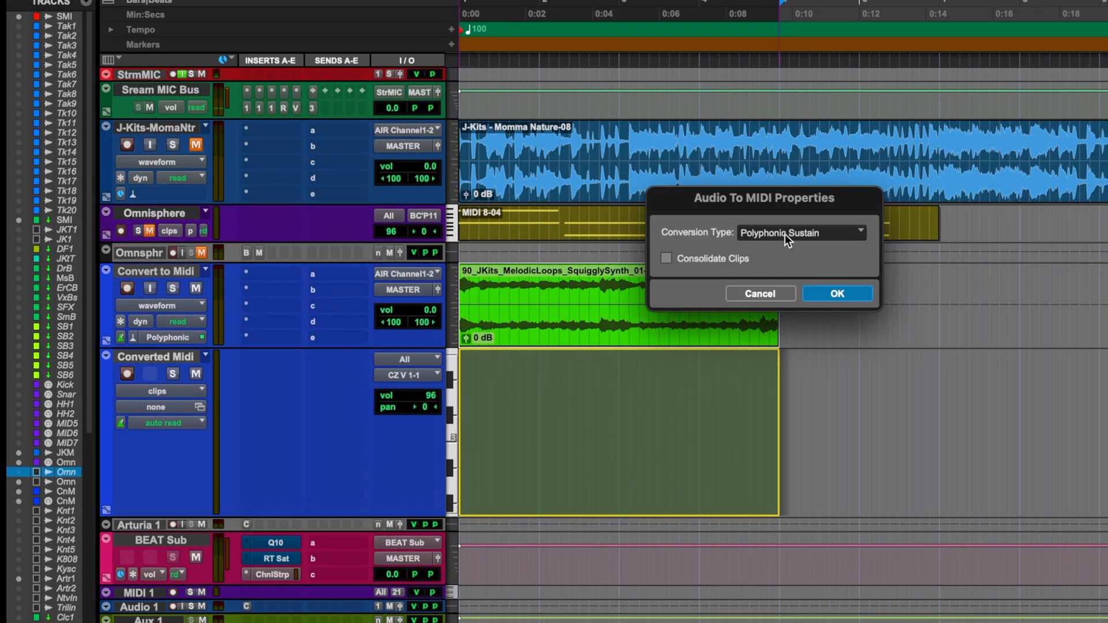
# Convert the SquigglySynth loop to MIDI with Polyphonic Sustain, then solo Converted Midi
pyautogui.click(800, 232)
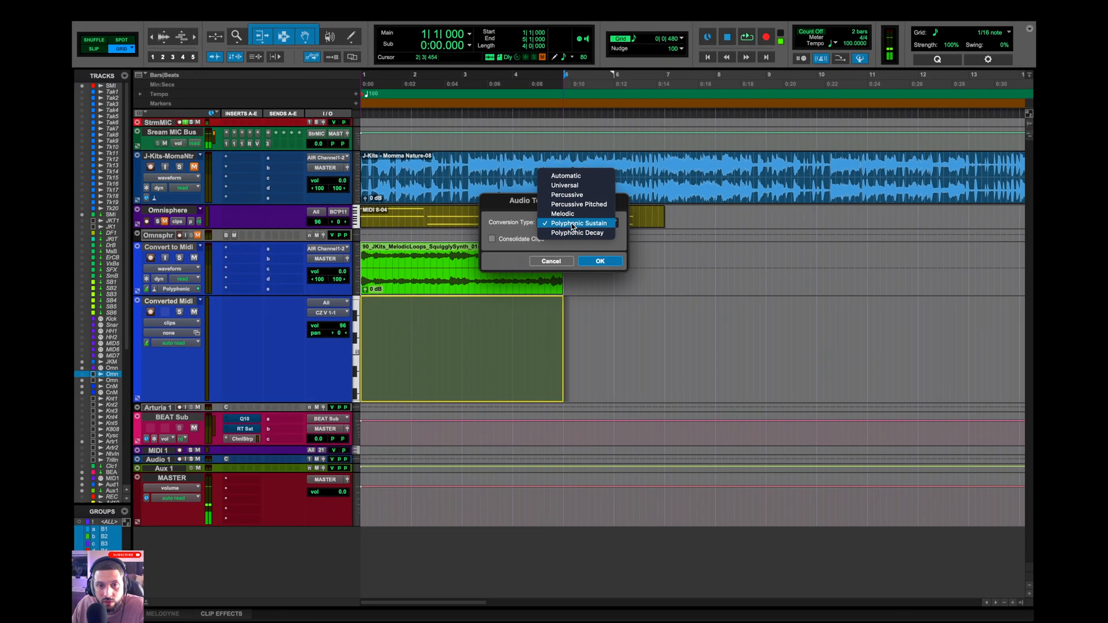
pyautogui.click(576, 222)
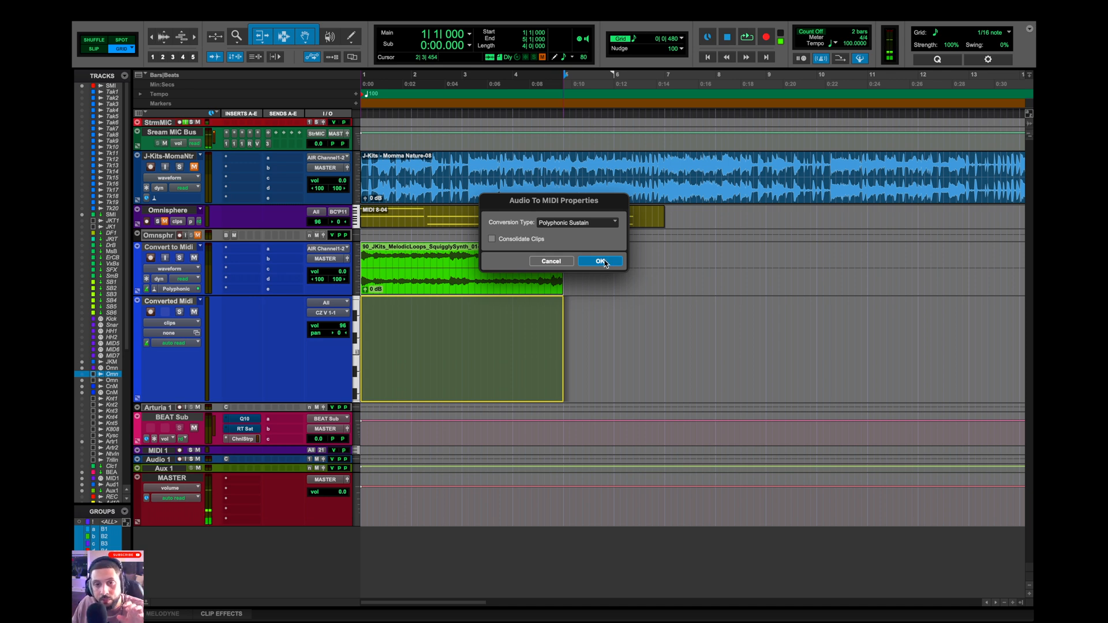
pyautogui.click(599, 261)
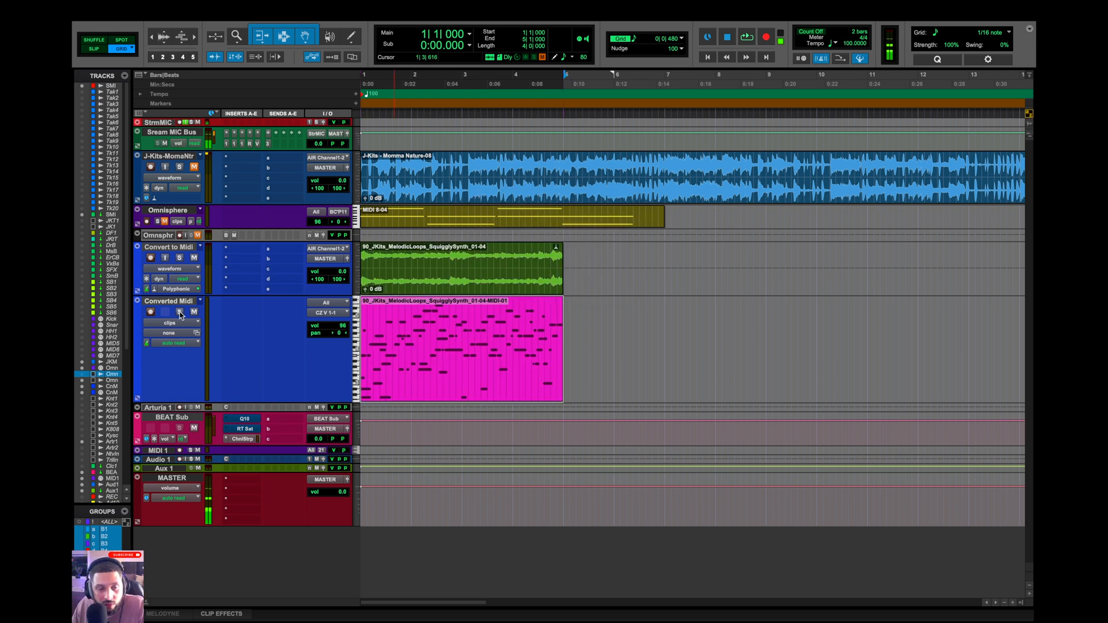
pyautogui.click(727, 37)
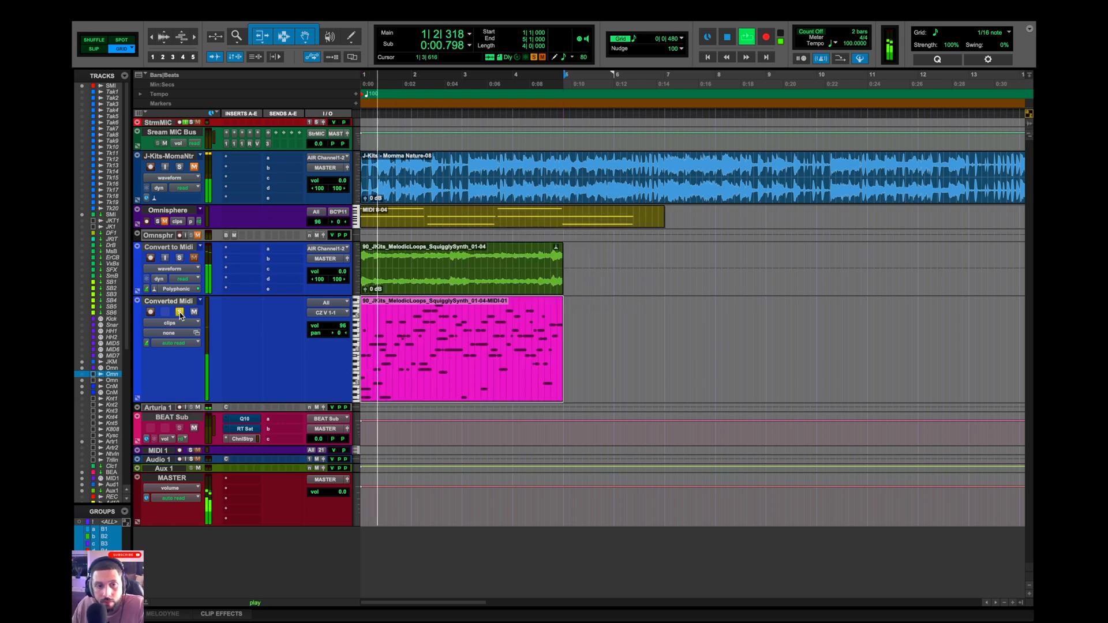